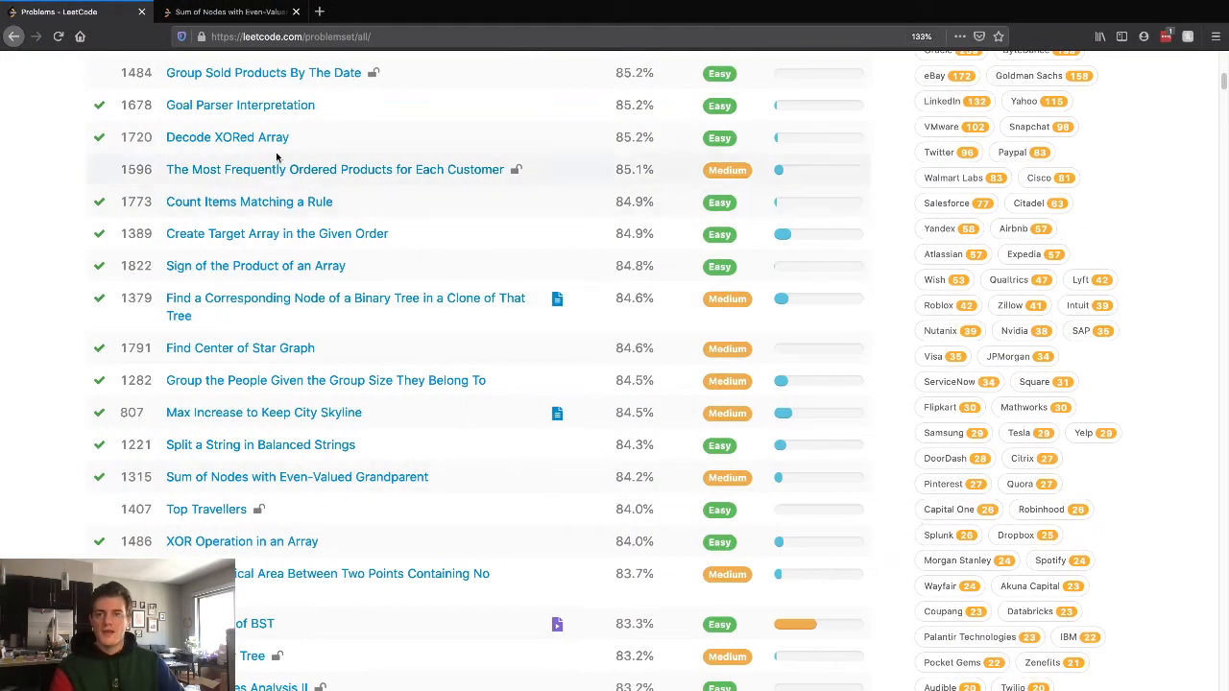
Open problem 1315, Sum of Nodes with Even-Valued Grandparent, from the Problems list
click(295, 476)
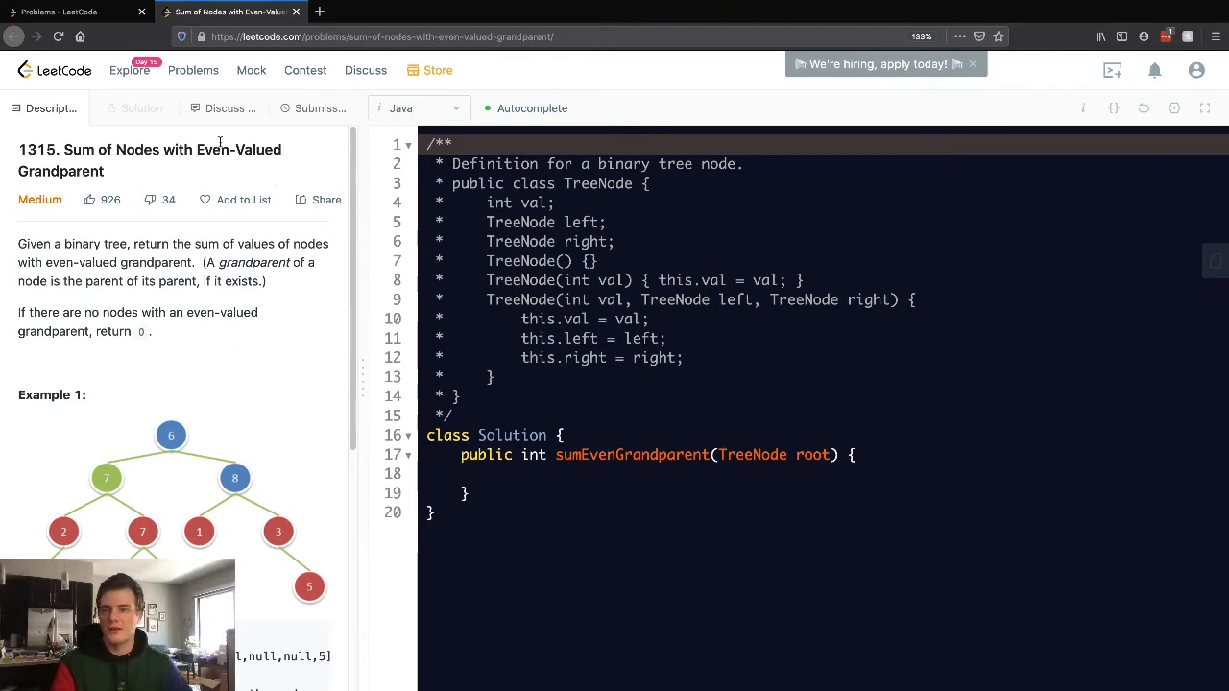
drag(19, 242, 267, 280)
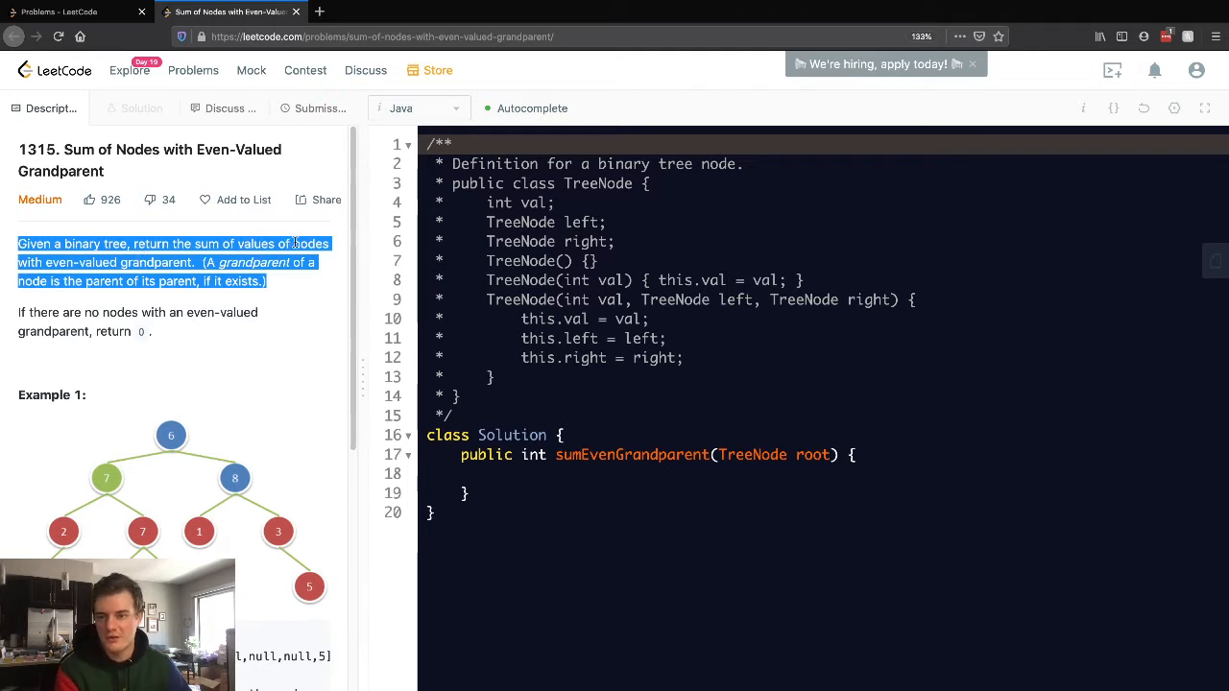
mouse_move(196, 254)
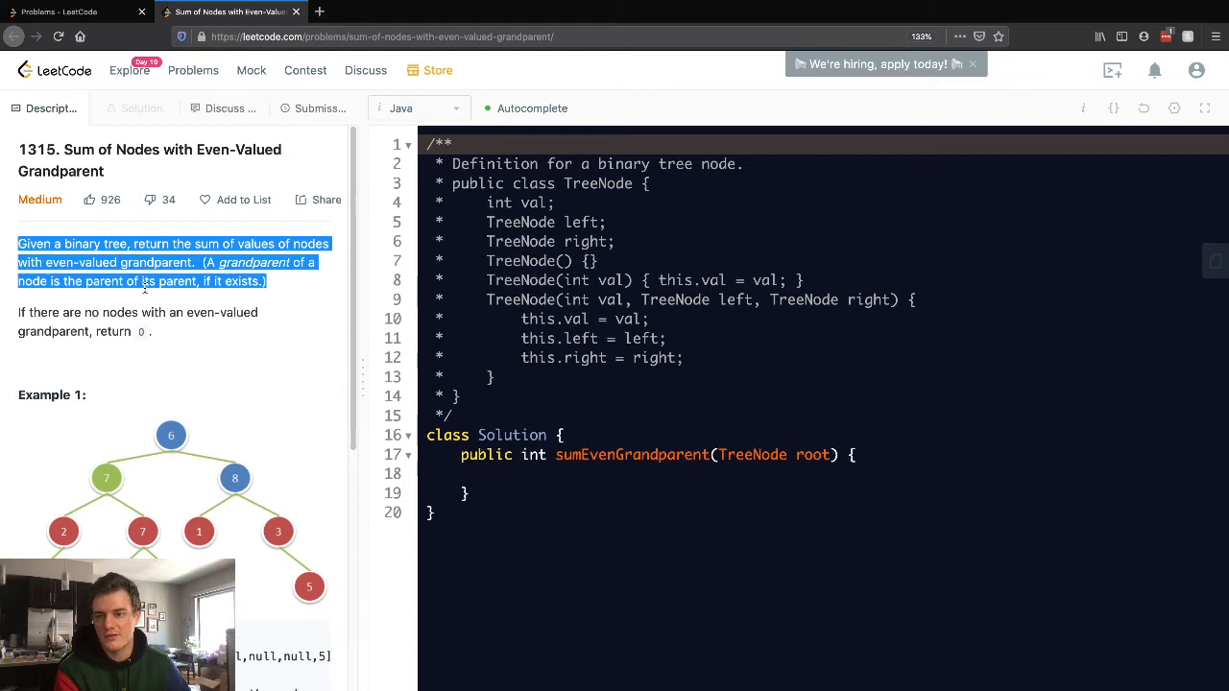
mouse_move(92, 323)
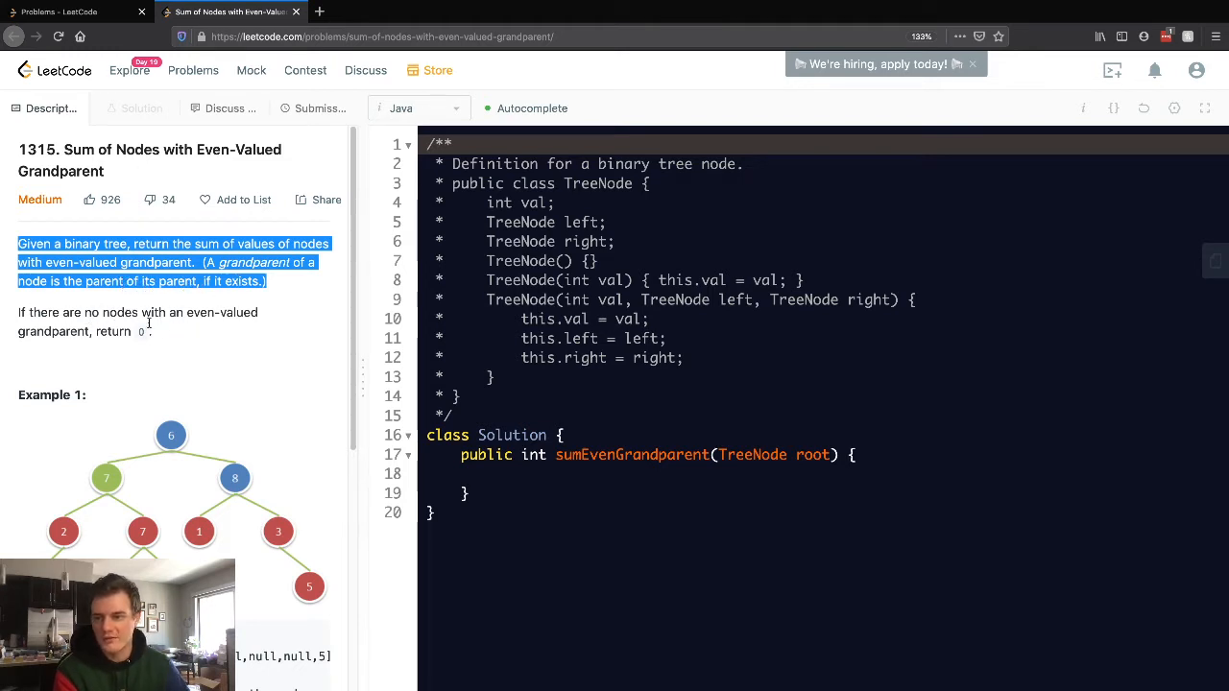
click(484, 411)
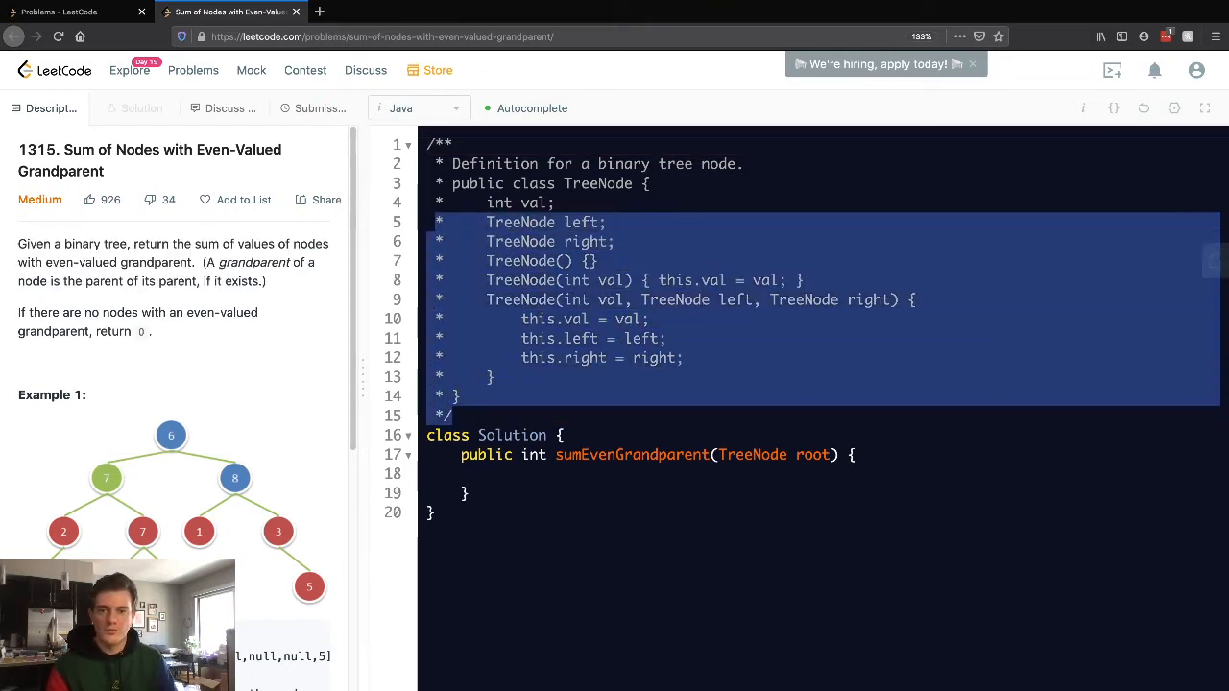
Delete the TreeNode comment block and review the problem title and Example 1 tree
key(Delete)
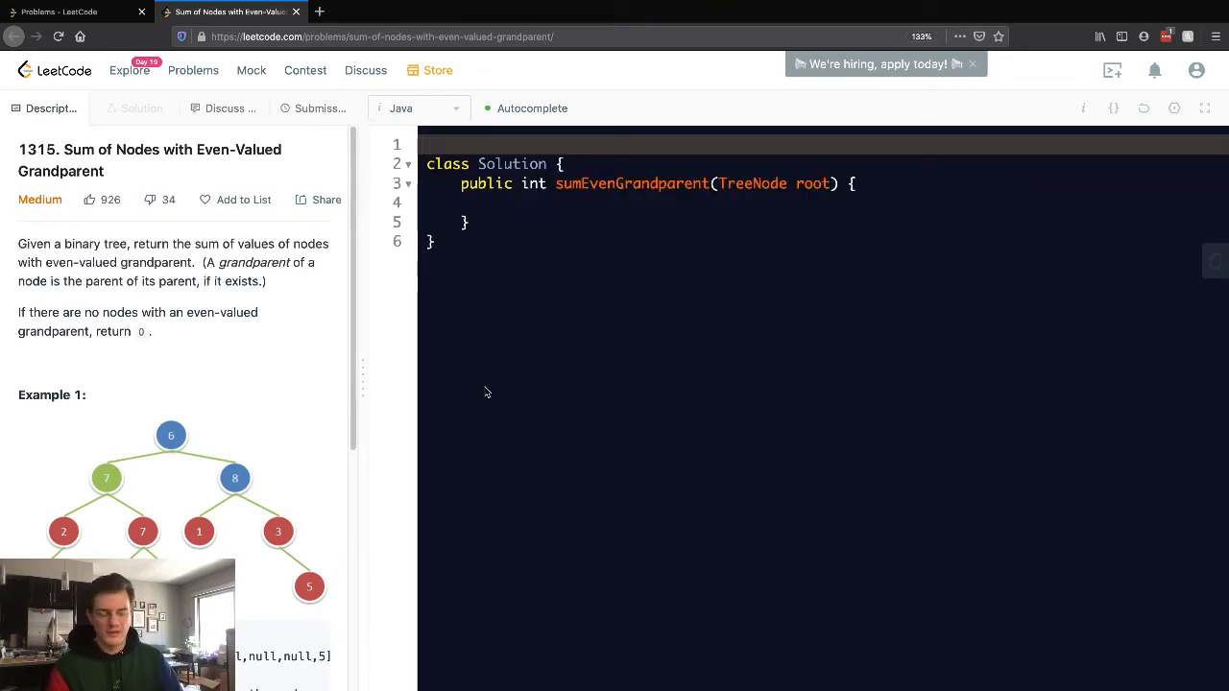
scroll(down, 3)
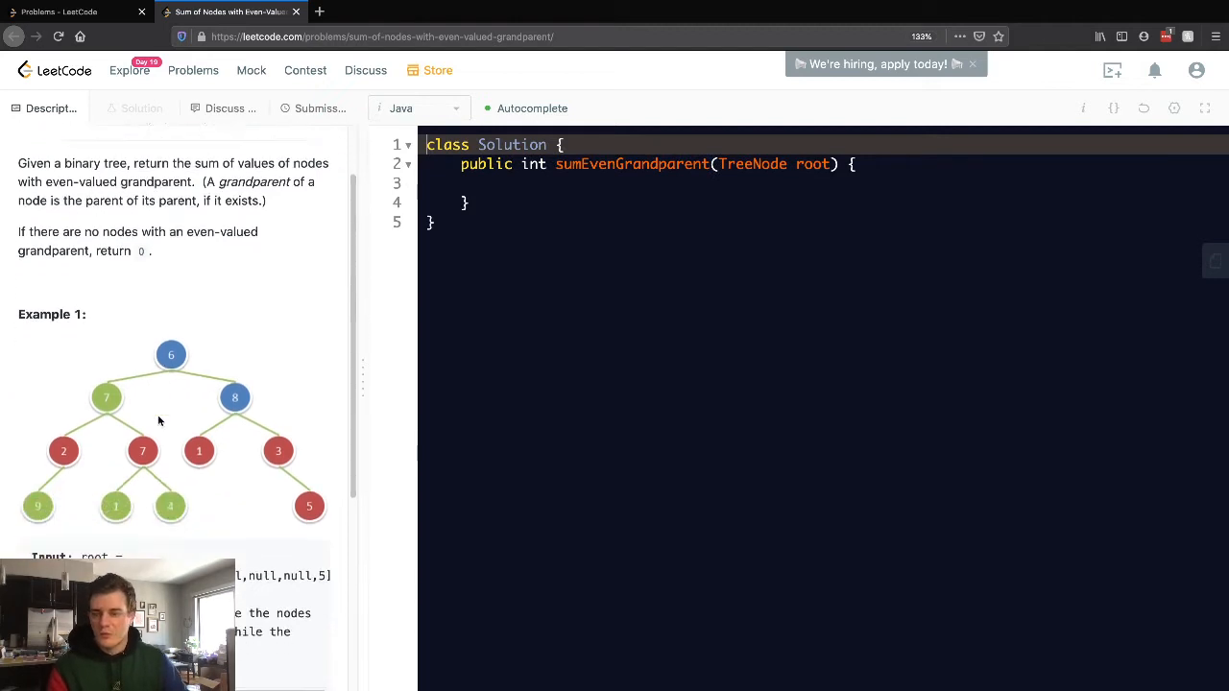
scroll(up, 3)
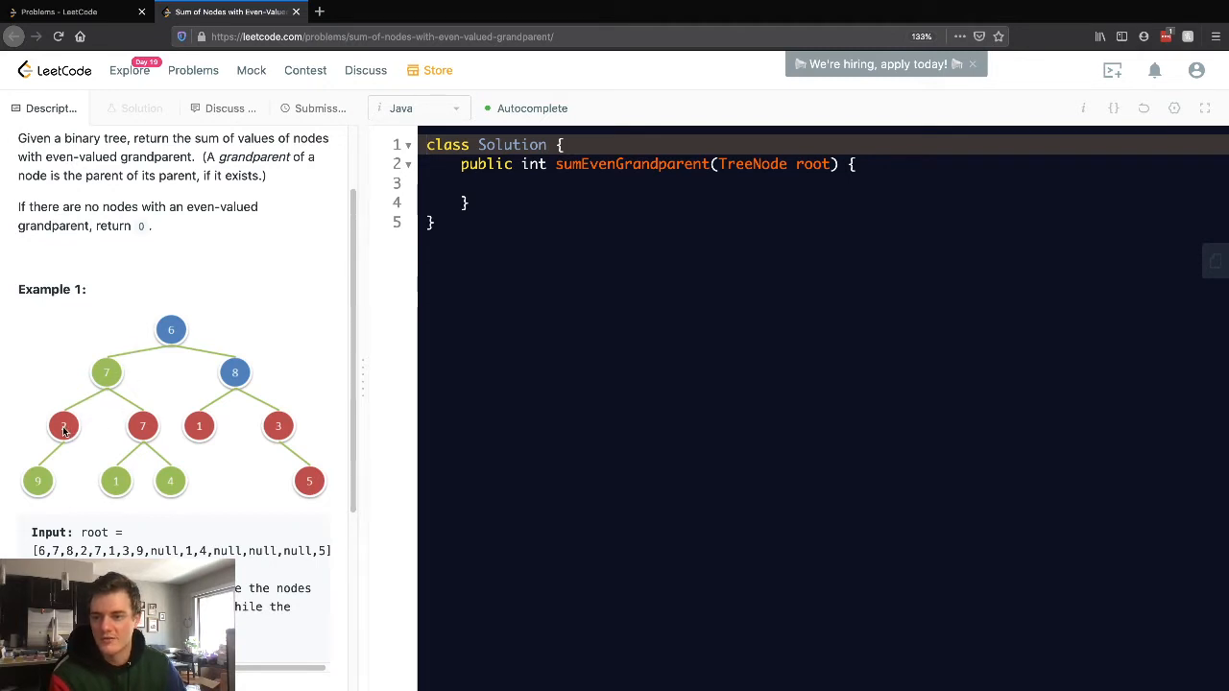
mouse_move(231, 457)
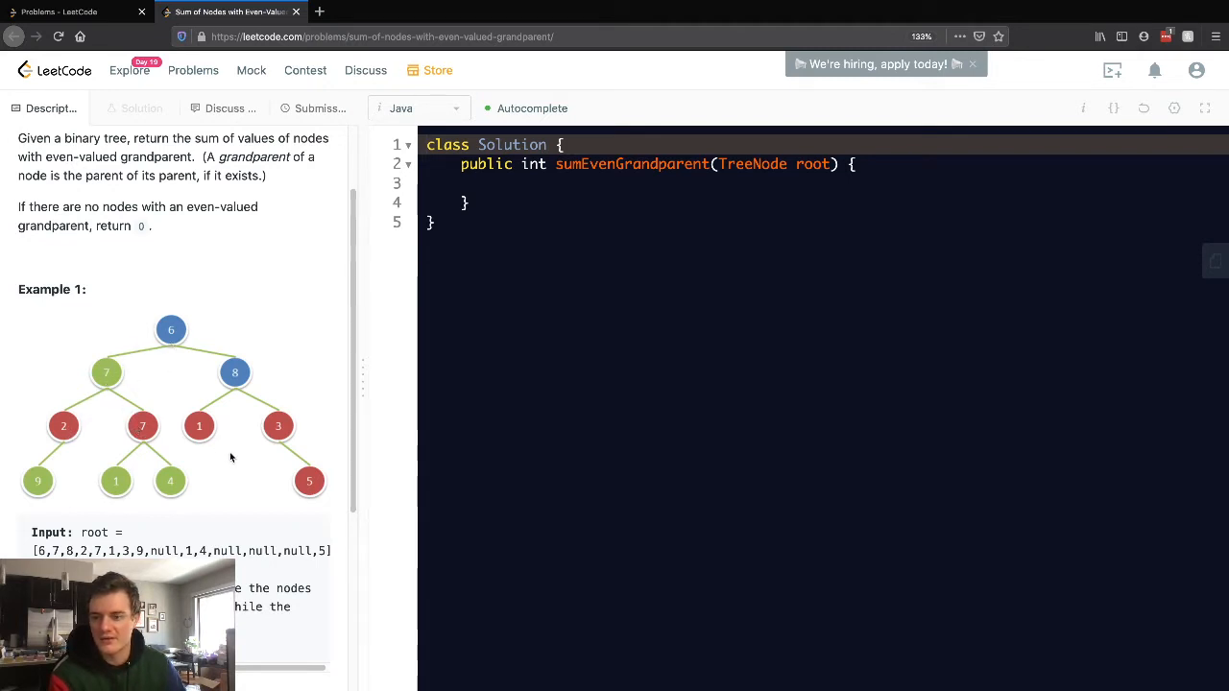
mouse_move(171, 331)
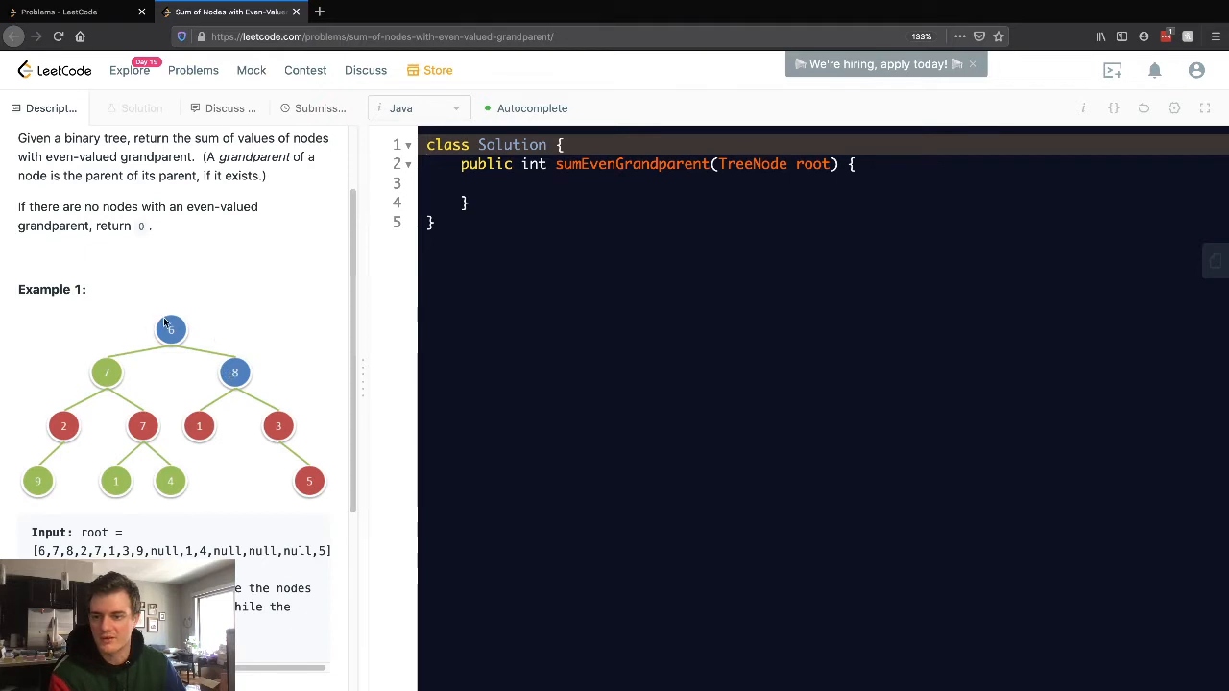
mouse_move(92, 401)
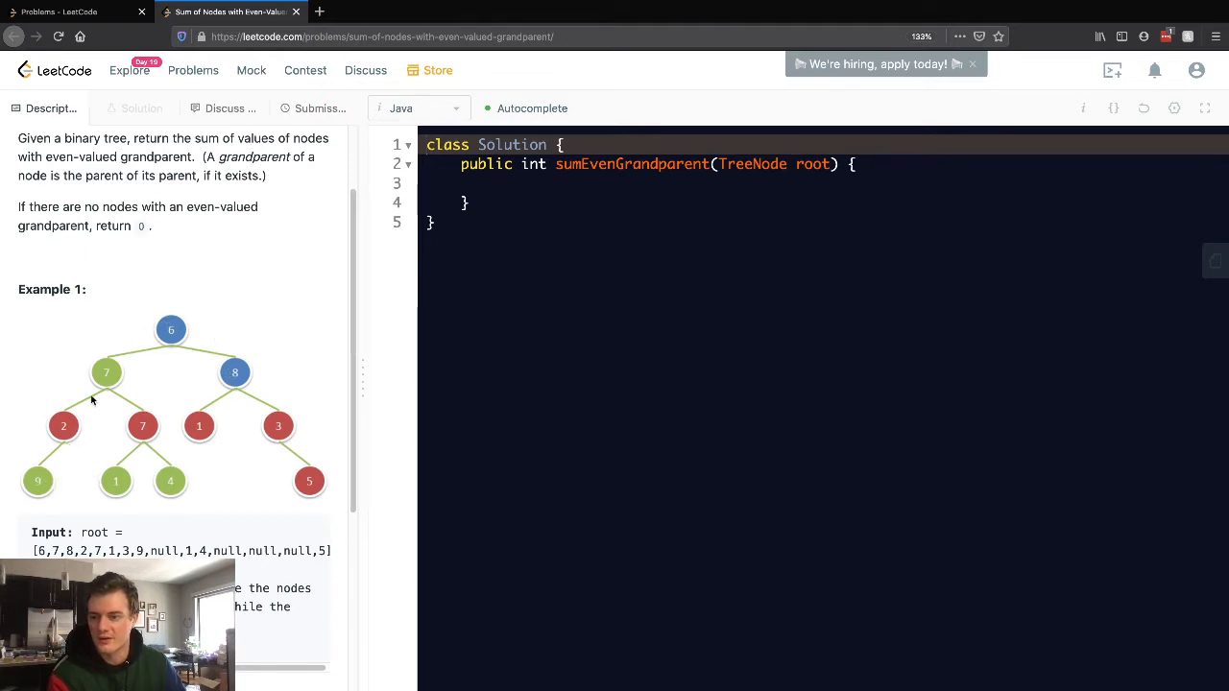
scroll(up, 3)
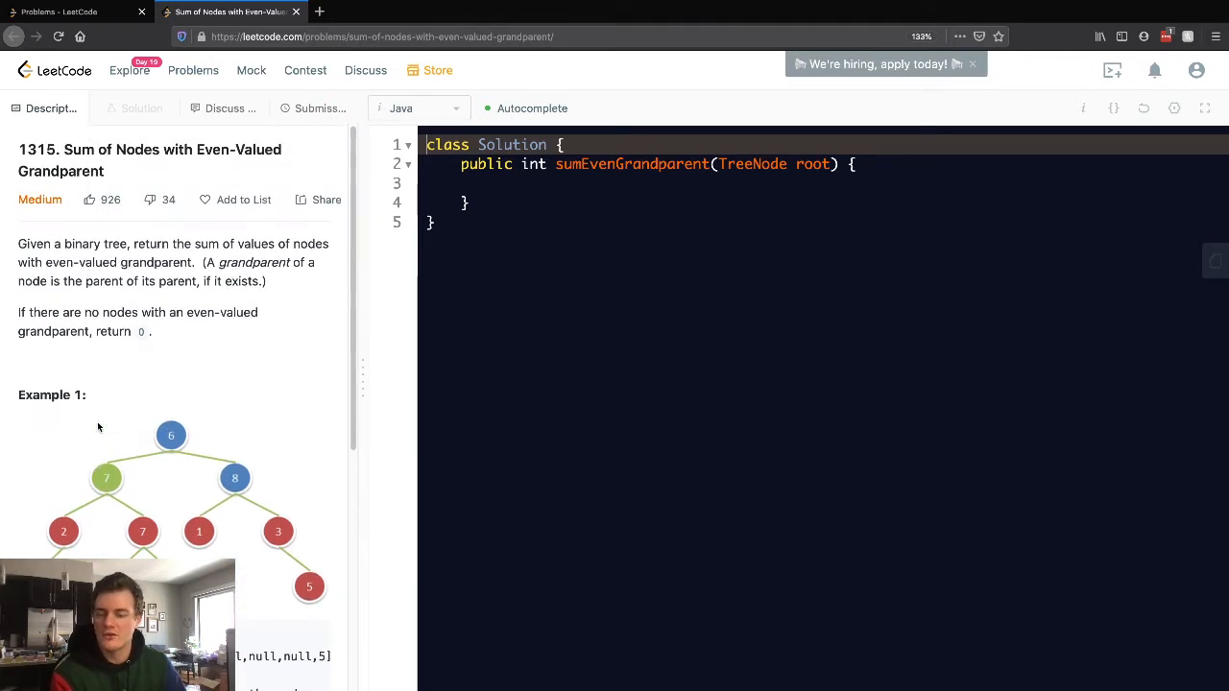
double_click(79, 150)
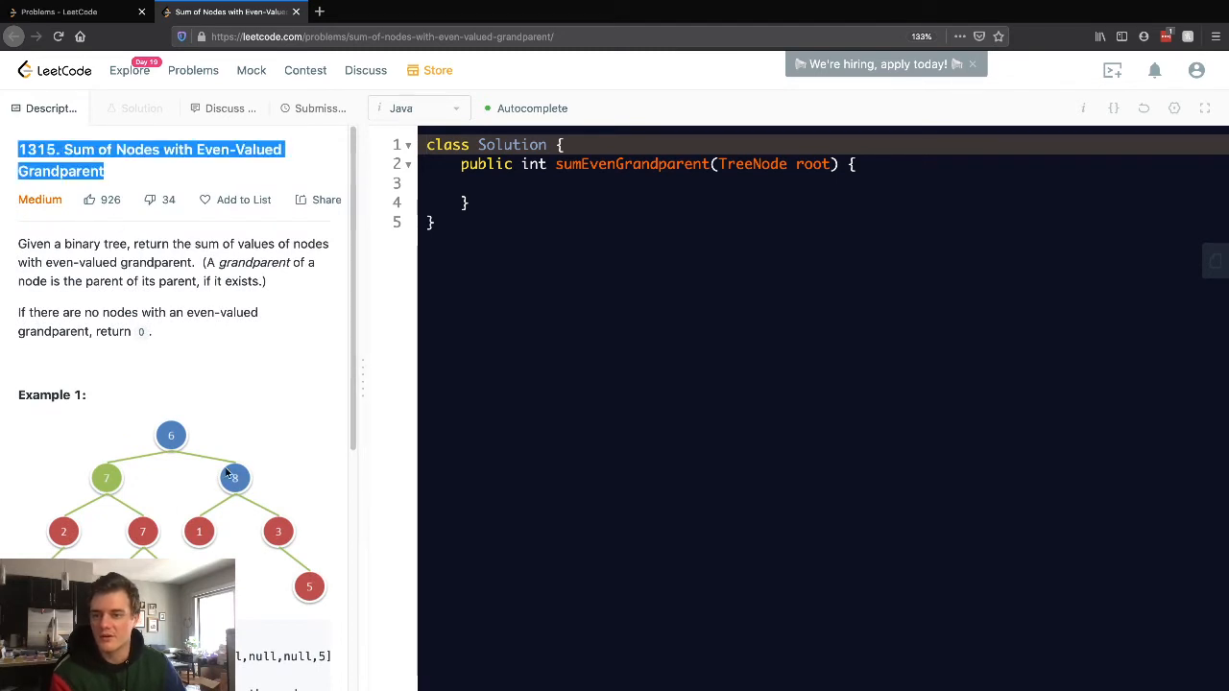
scroll(down, 3)
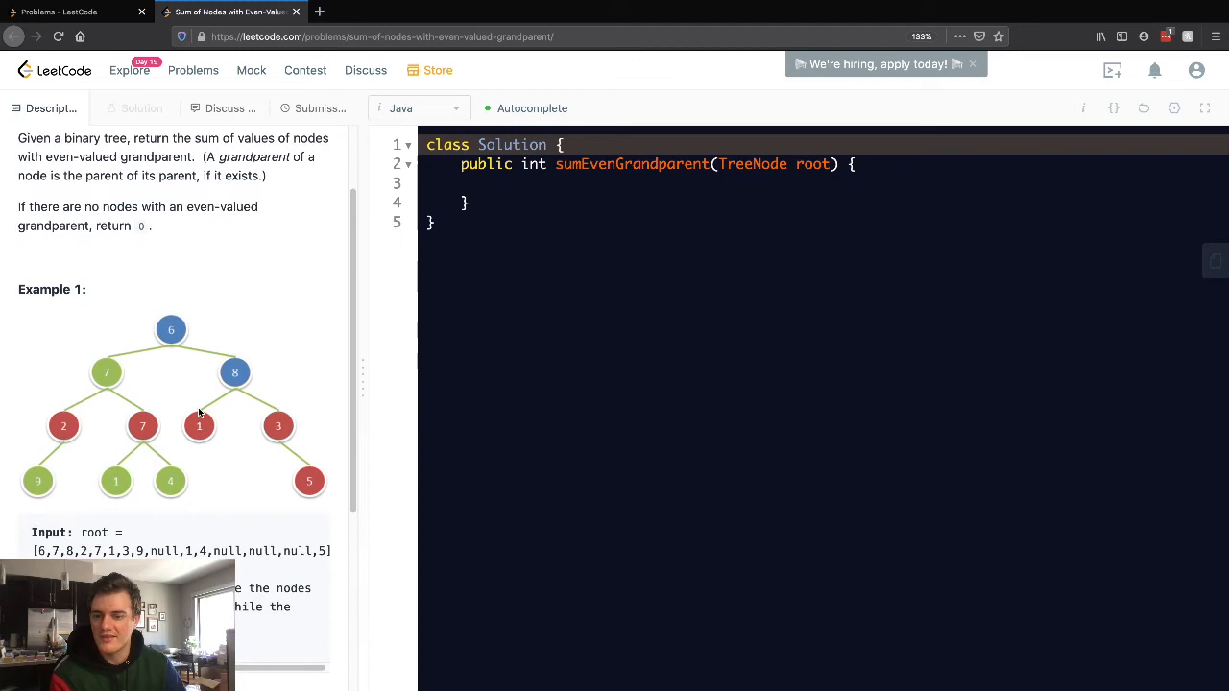
mouse_move(61, 426)
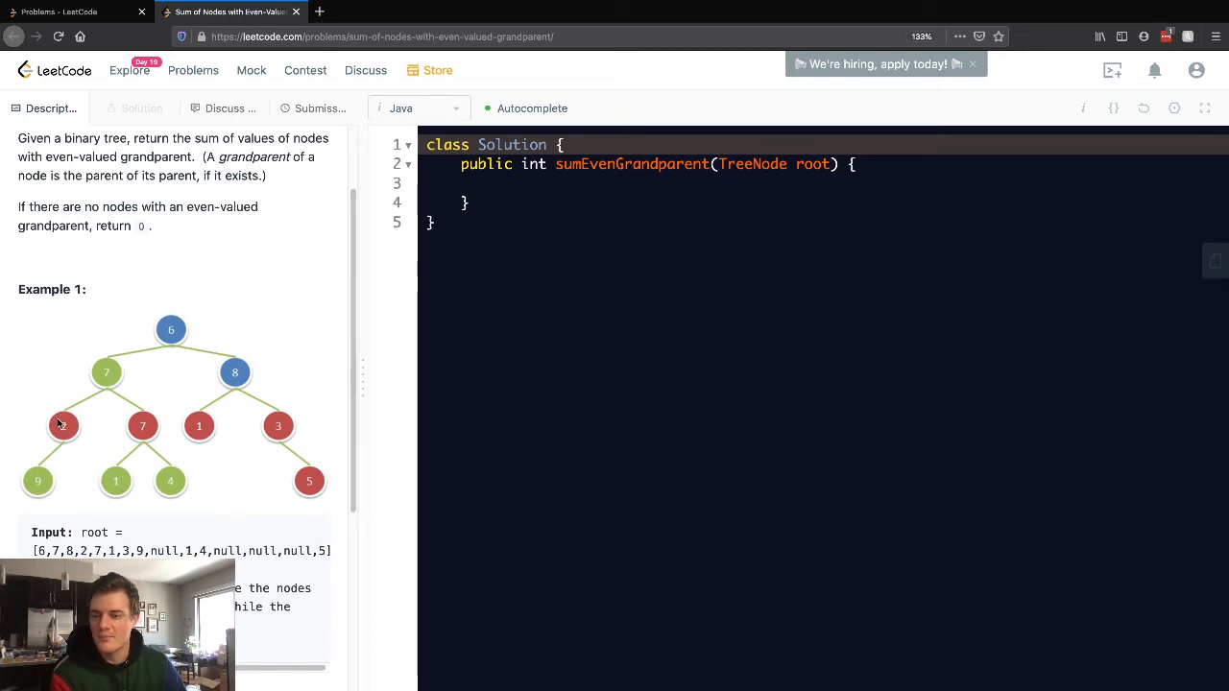
mouse_move(199, 426)
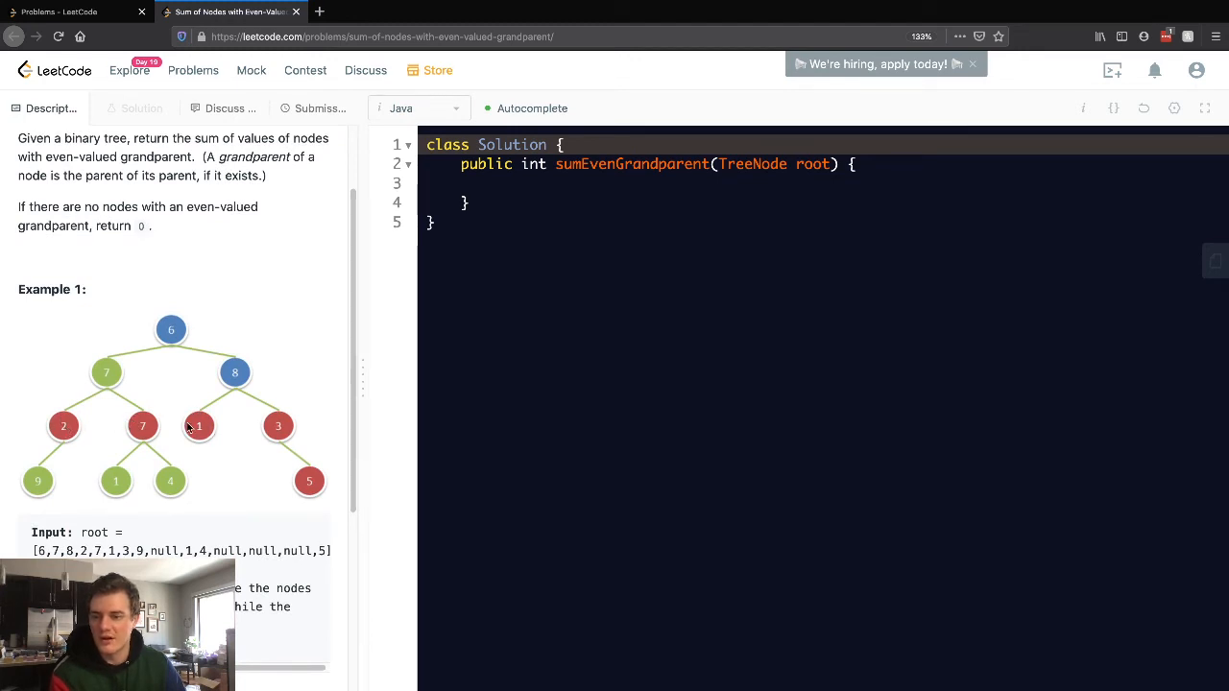
mouse_move(111, 457)
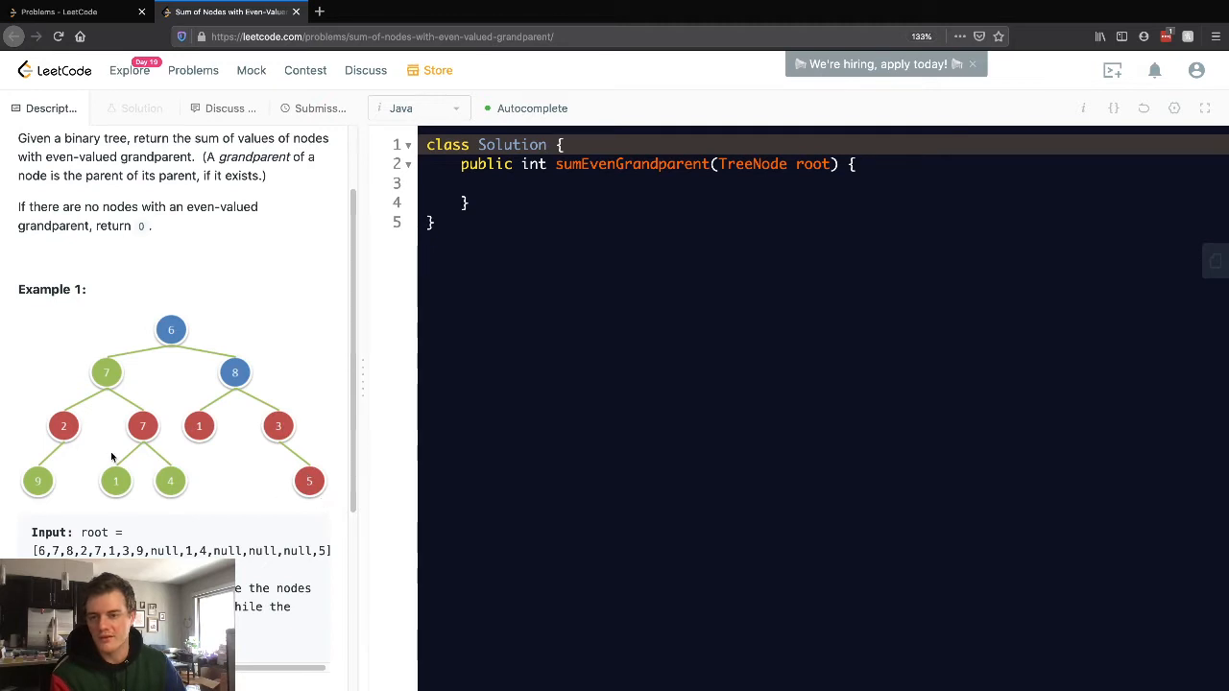
mouse_move(92, 427)
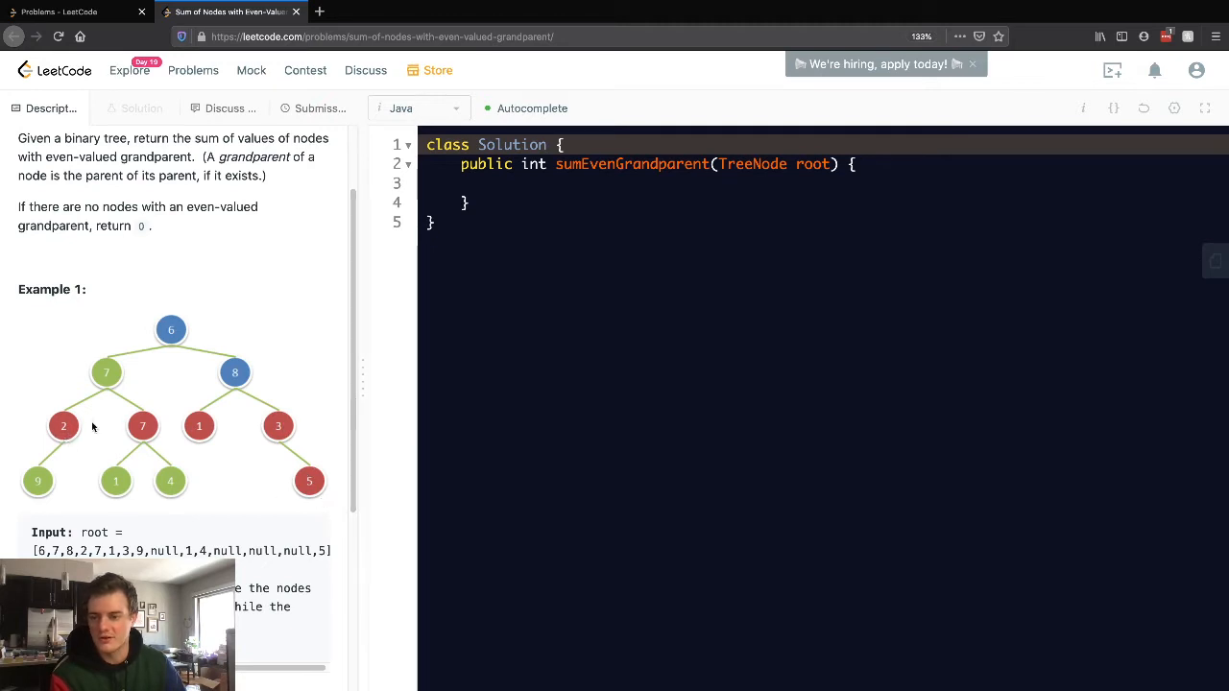
mouse_move(171, 330)
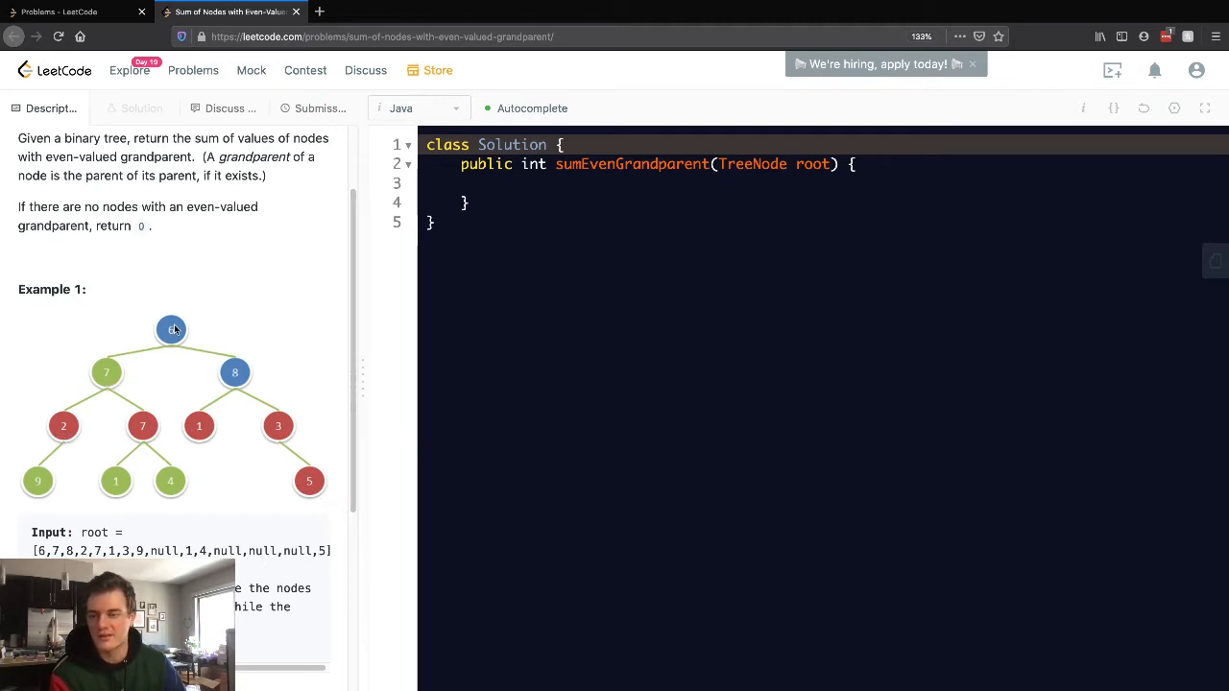
mouse_move(64, 426)
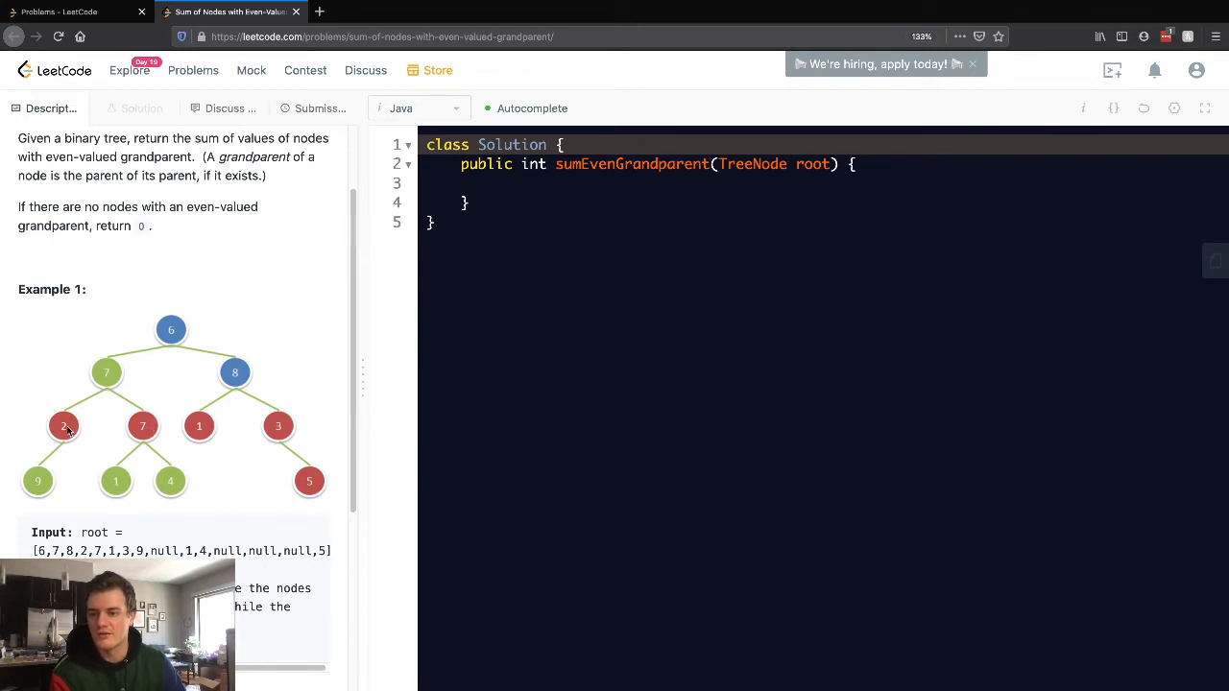
mouse_move(309, 480)
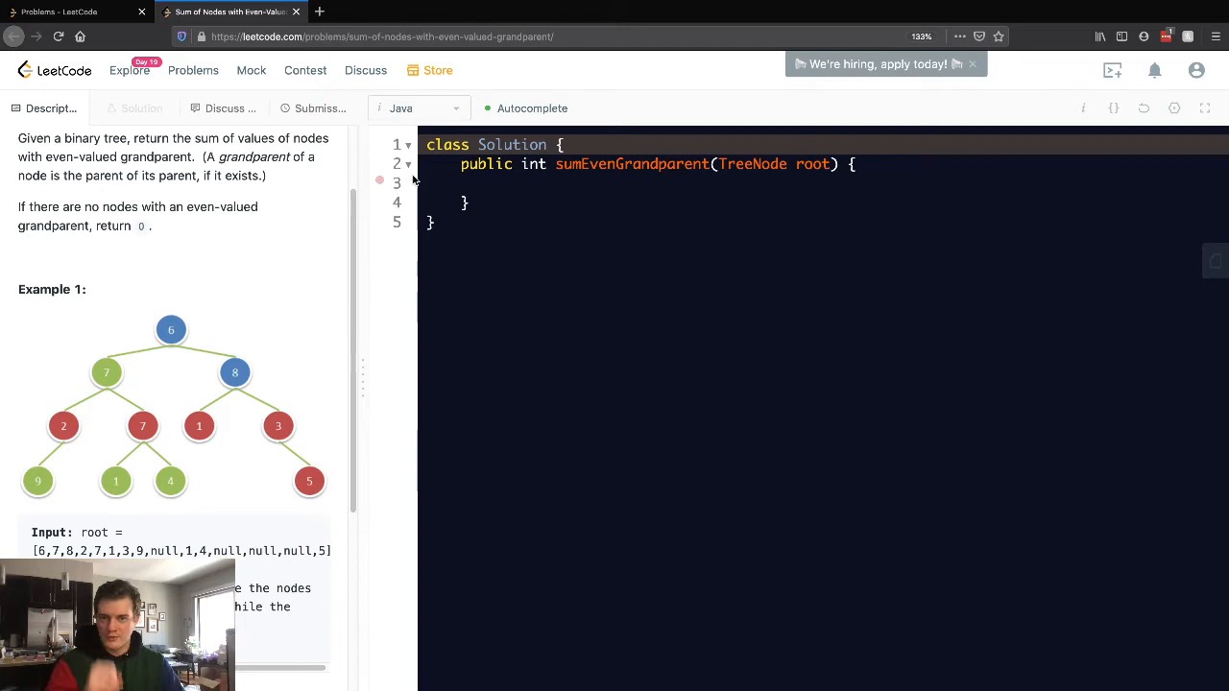
click(527, 182)
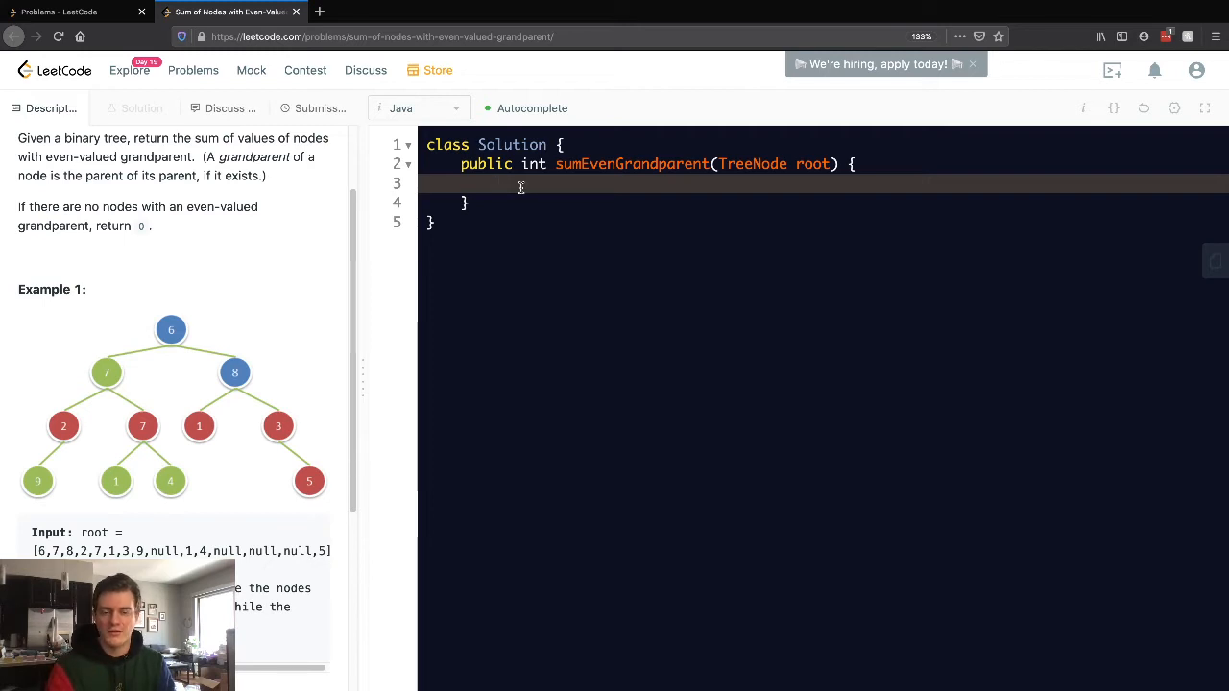
Declare 'public int dfs(TreeNode root, TreeNode parent, TreeNode grandparent) {' below the existing method
text(p)
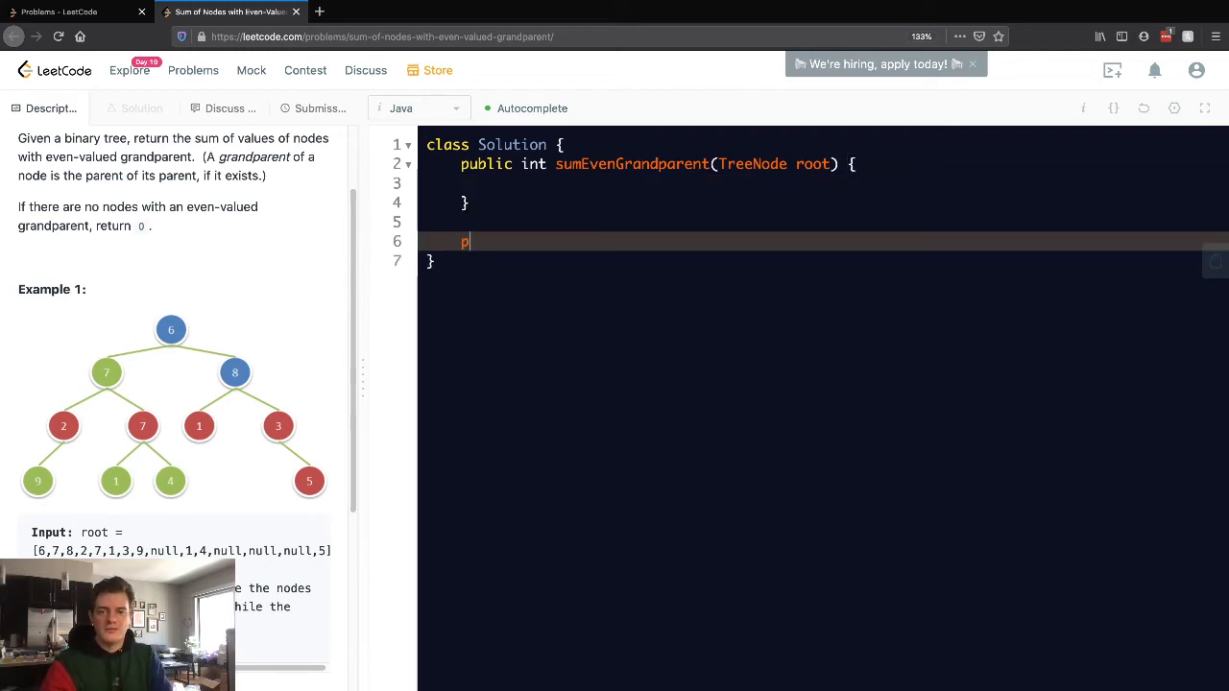
text(ublic int dfs(TreeNode root, Tre)
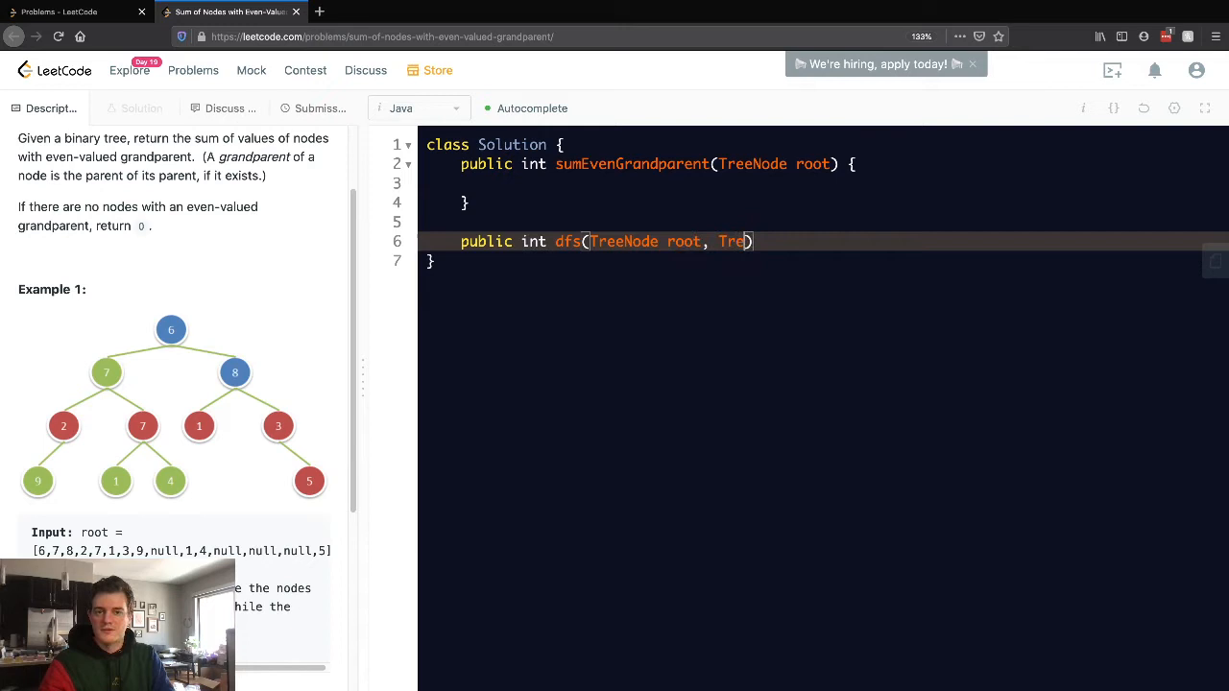
text(Node parent,)
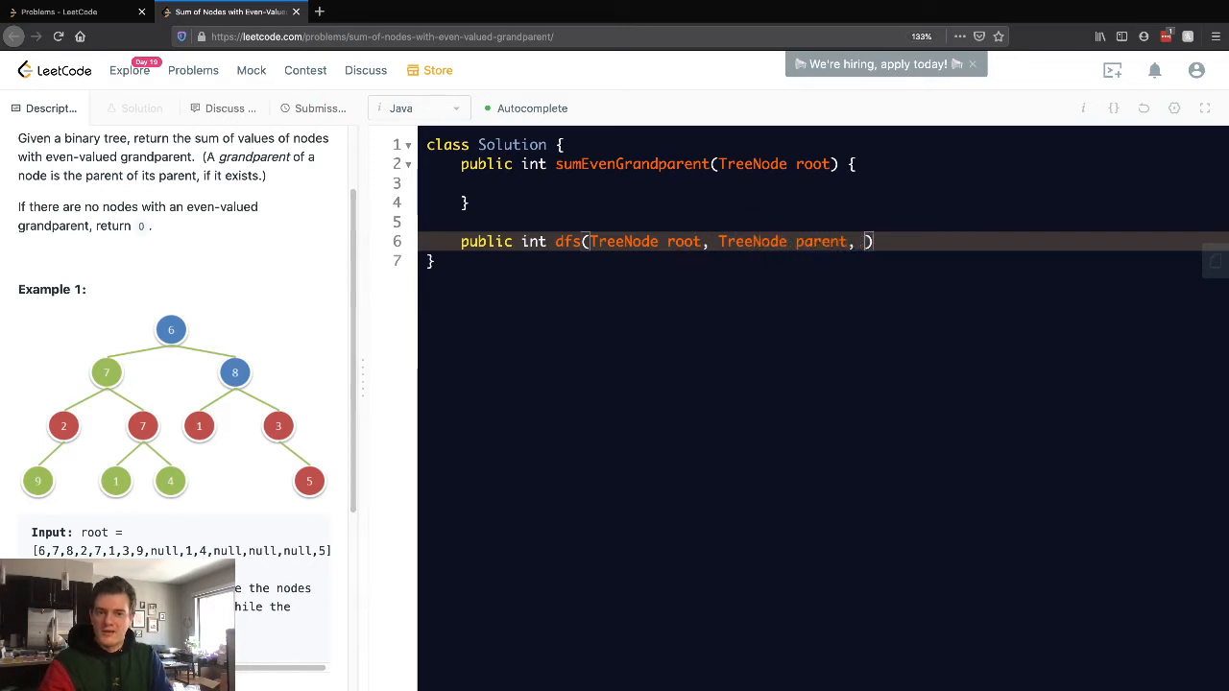
text(TreeNode gf)
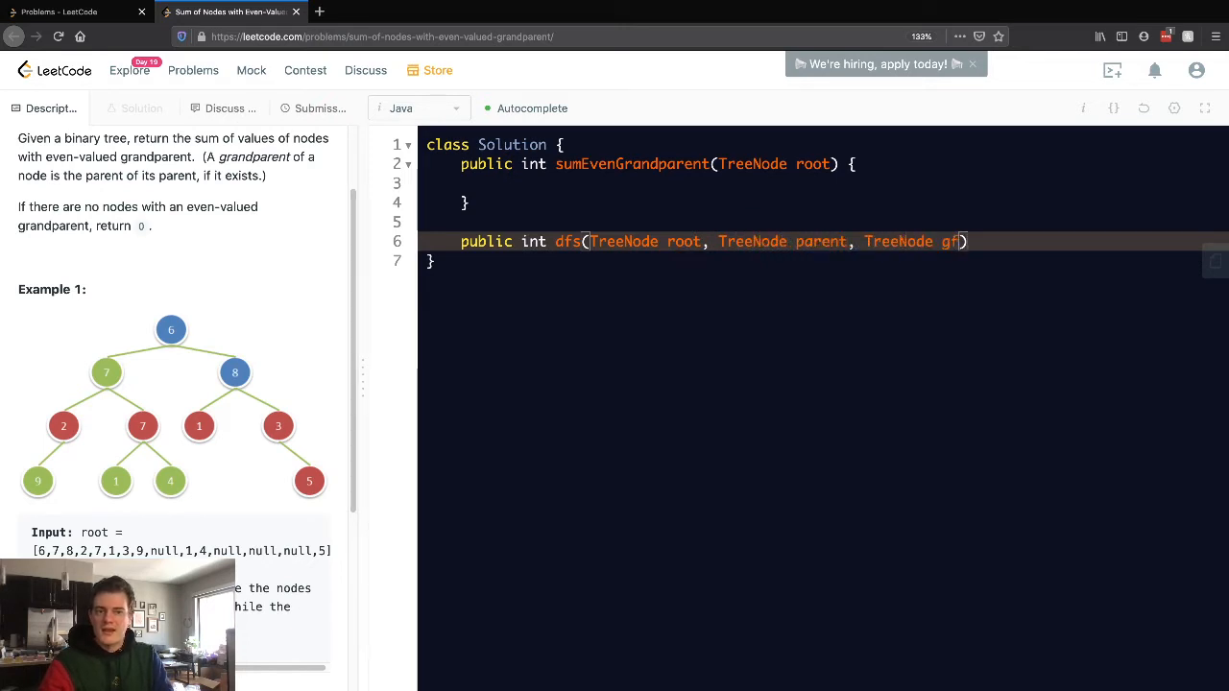
text(randparent) {)
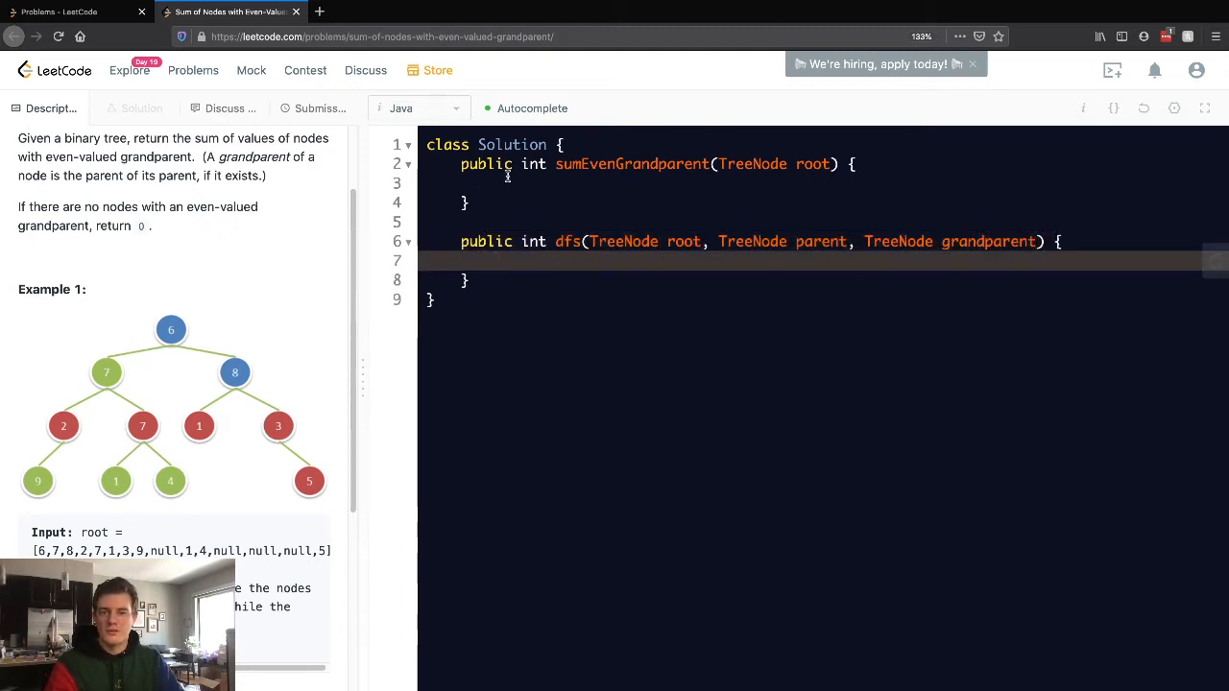
Write 'return dfs(root, null, null);' inside sumEvenGrandparent
text(return d)
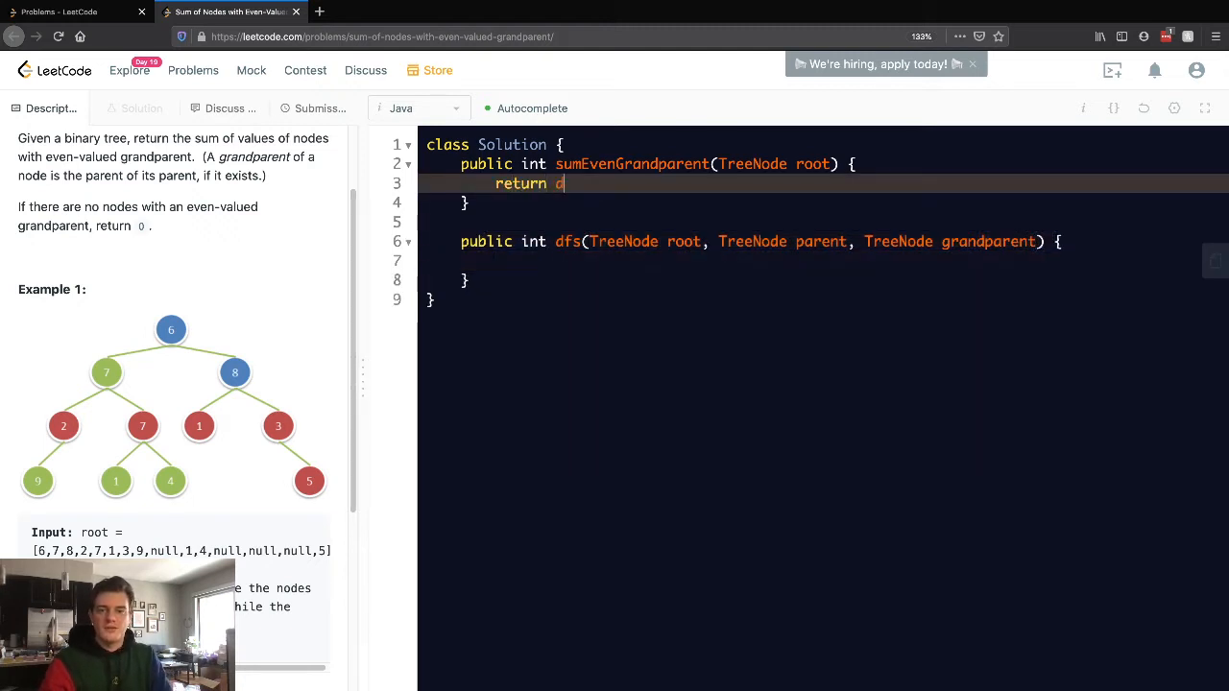
text(fs(root, null))
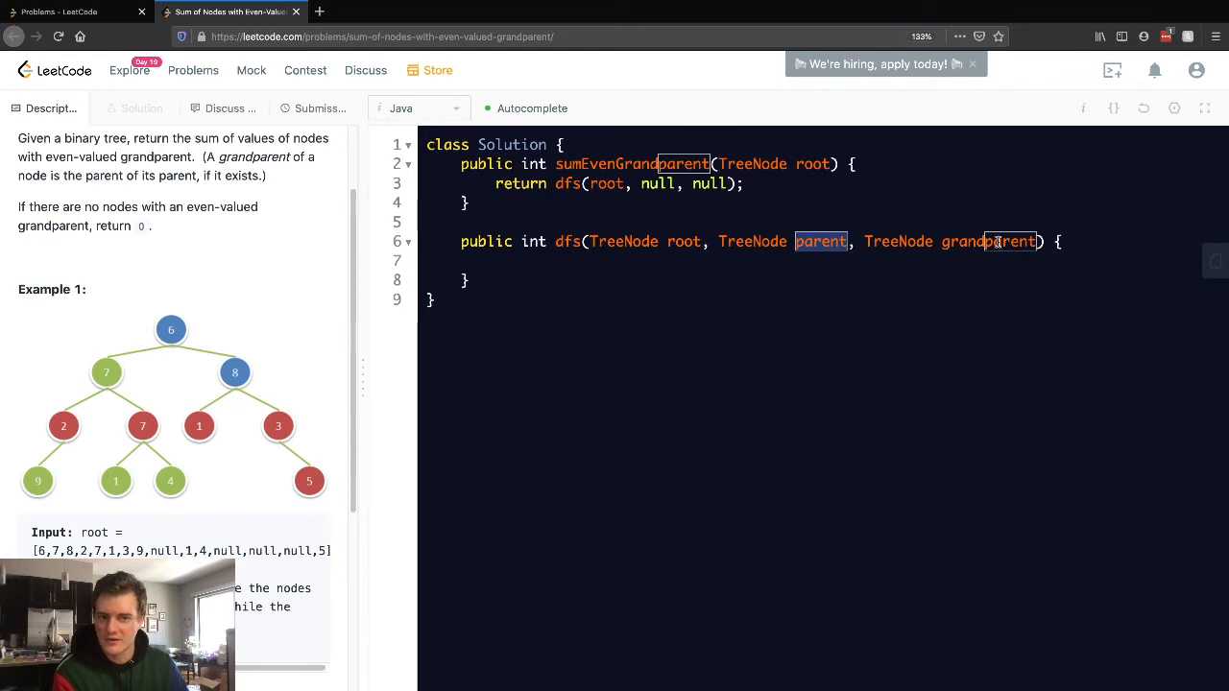
double_click(659, 185)
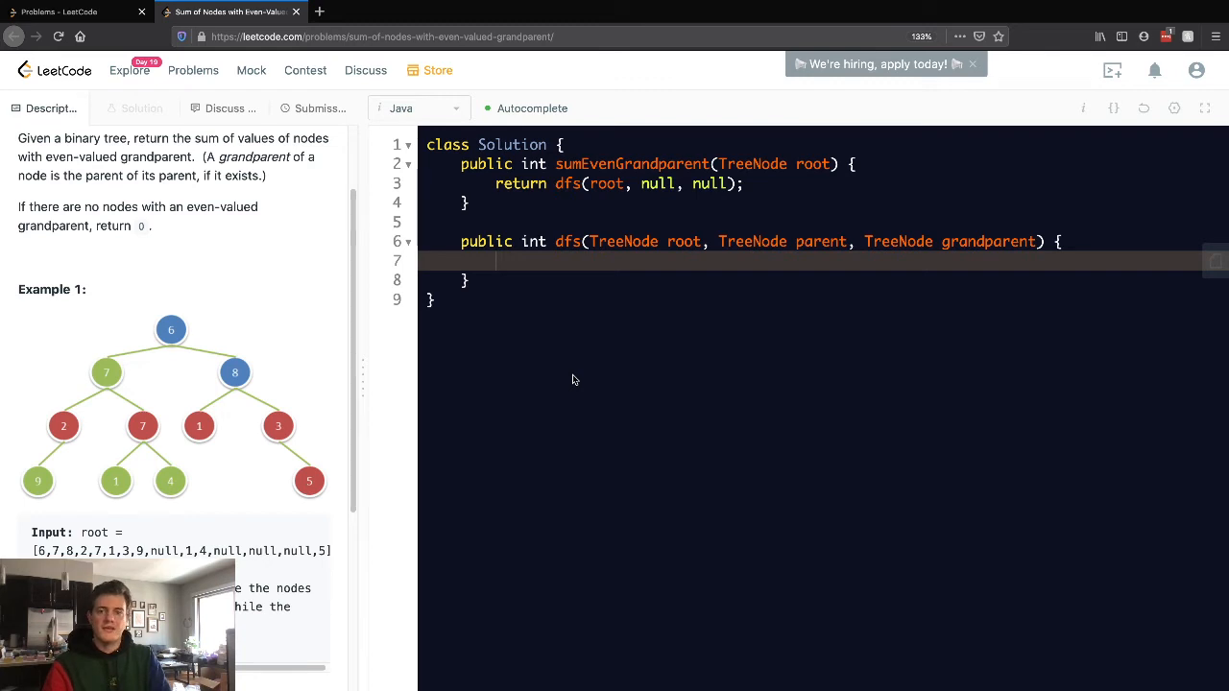
Start dfs with 'if (root == null) { return 0; }' and a new line after it
text(if ()
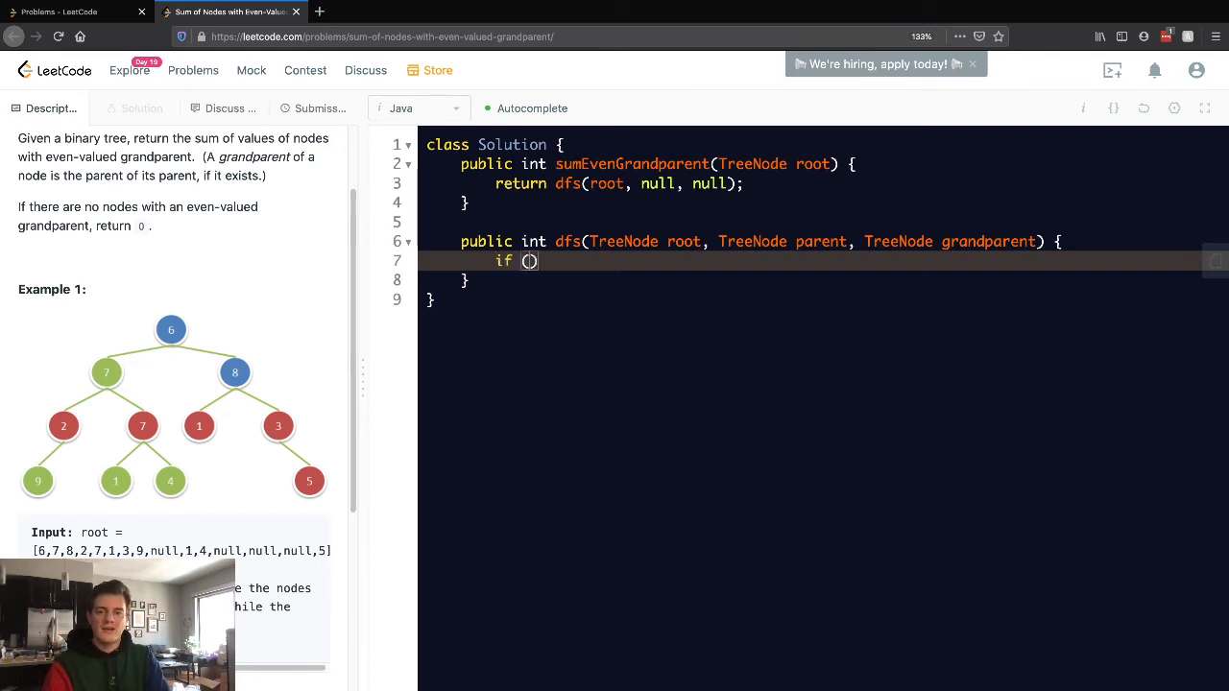
text(root == null)
text(return 0;)
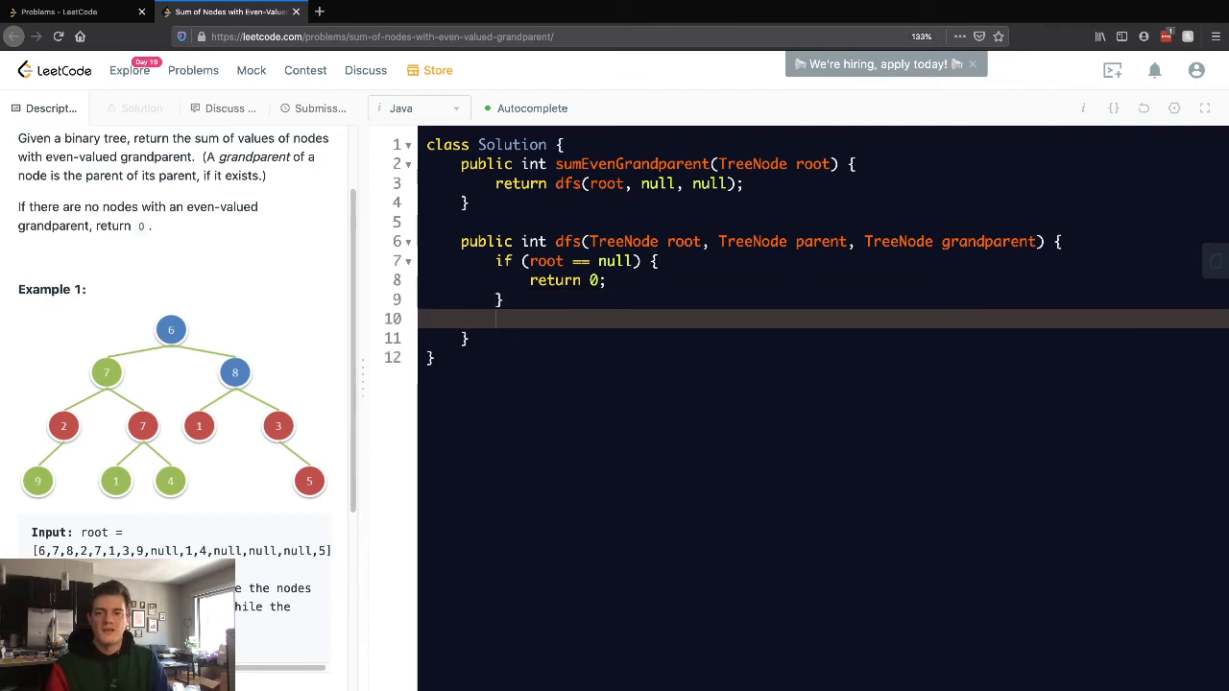
key(Enter)
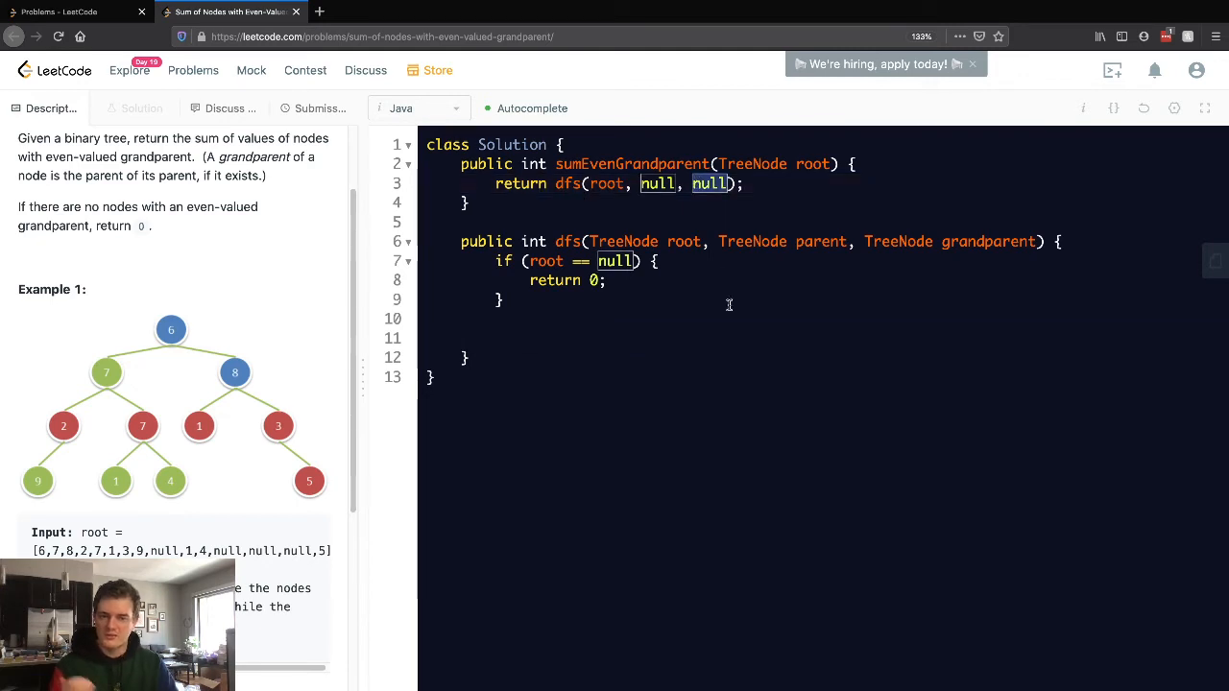
mouse_move(576, 336)
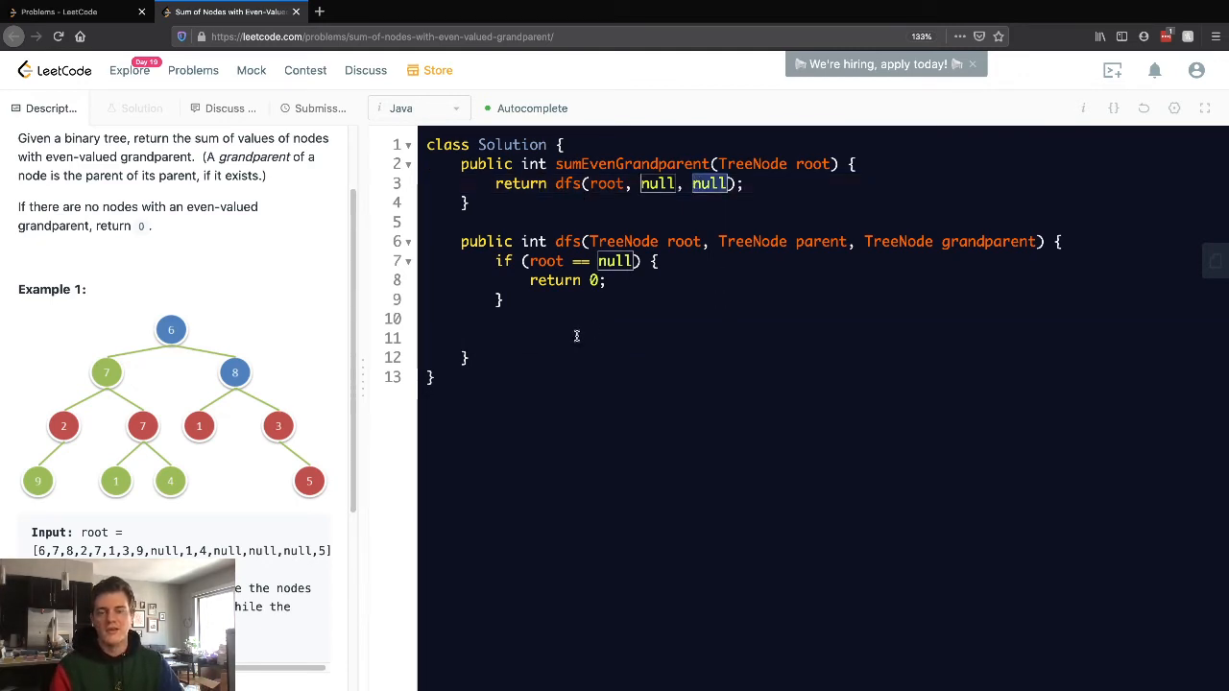
Write 'if (grandparent != null && grandparent.val % 2 == 0) {' below the null check
click(532, 319)
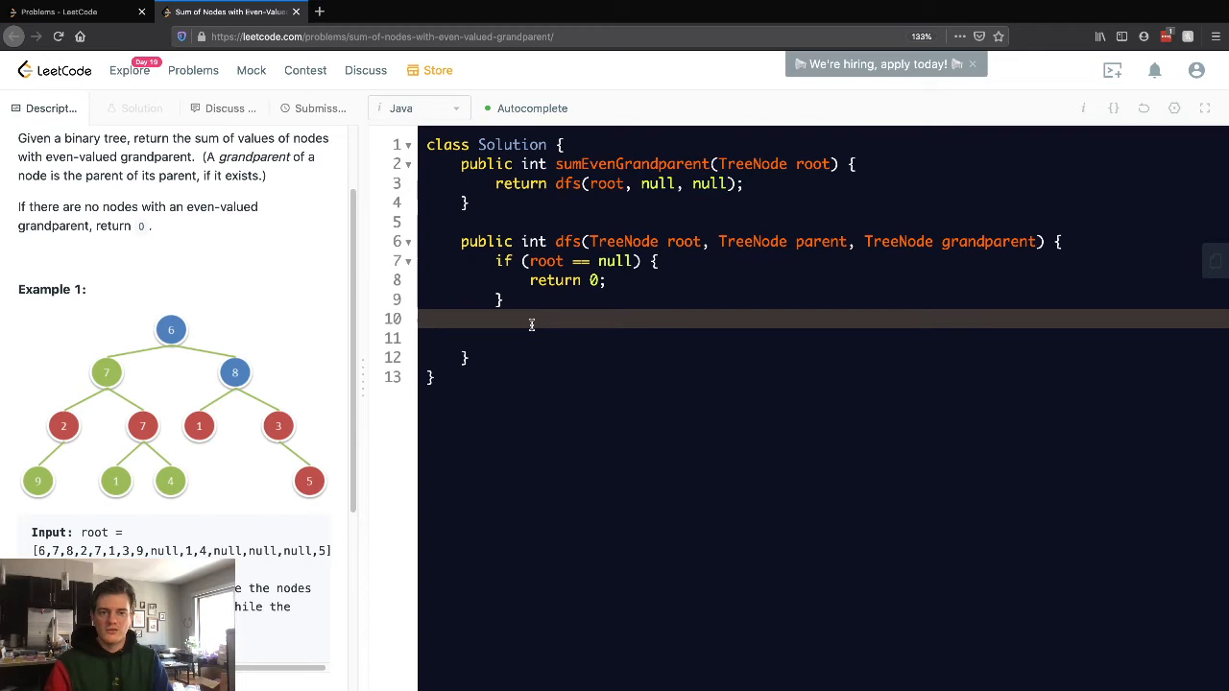
text(if (gr)
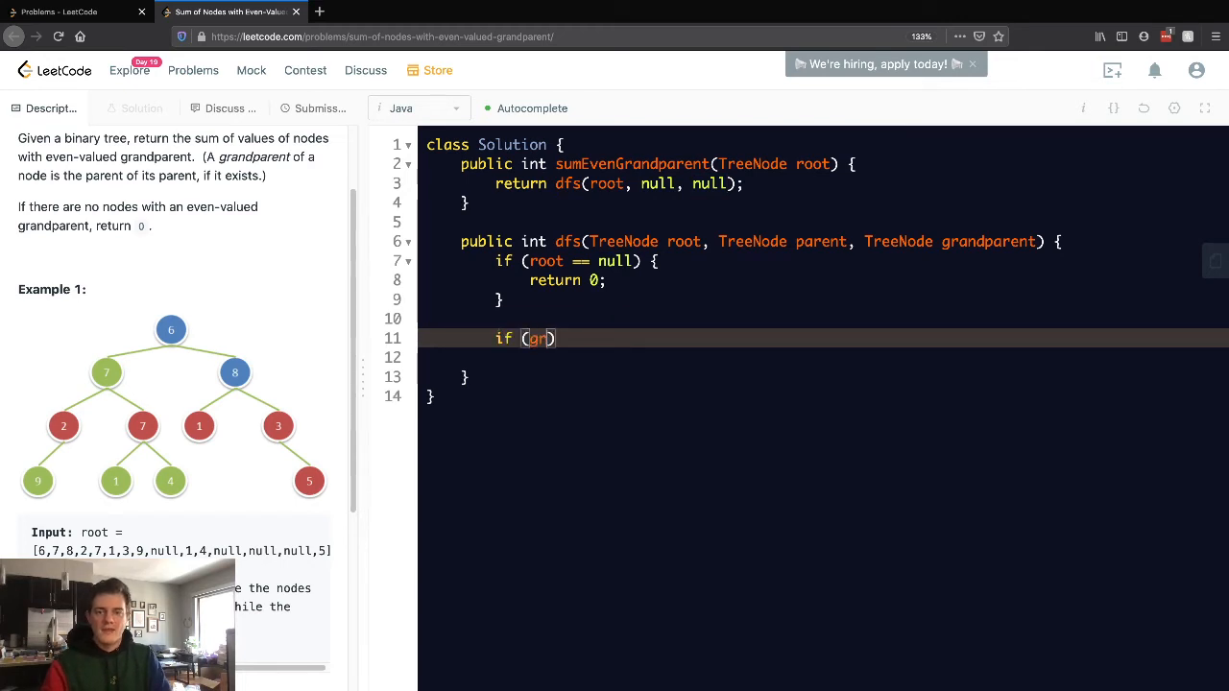
text(grandparent != nu)
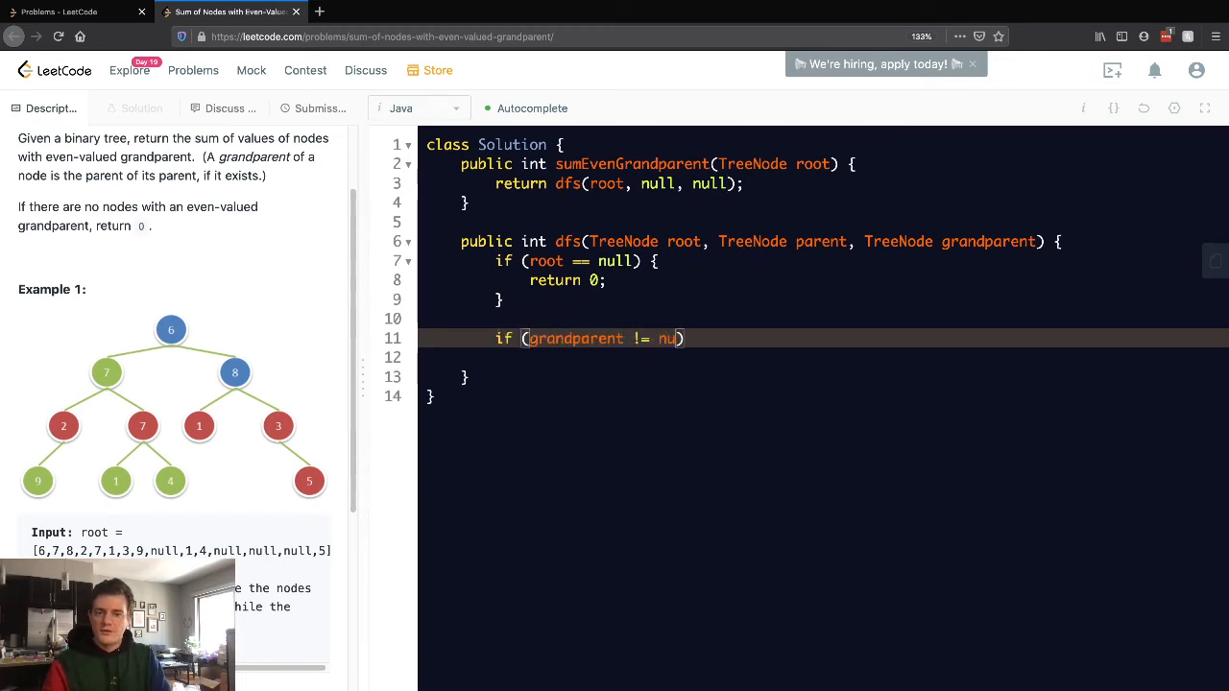
text(ll && ghr)
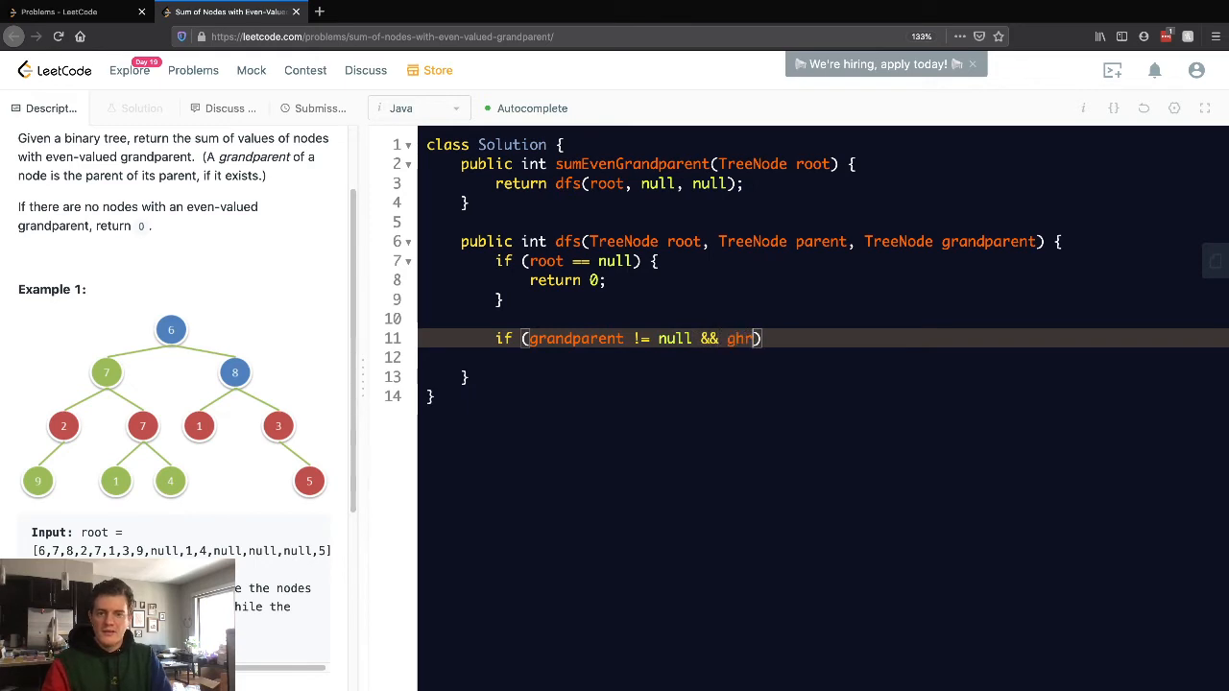
text(randparent.val %)
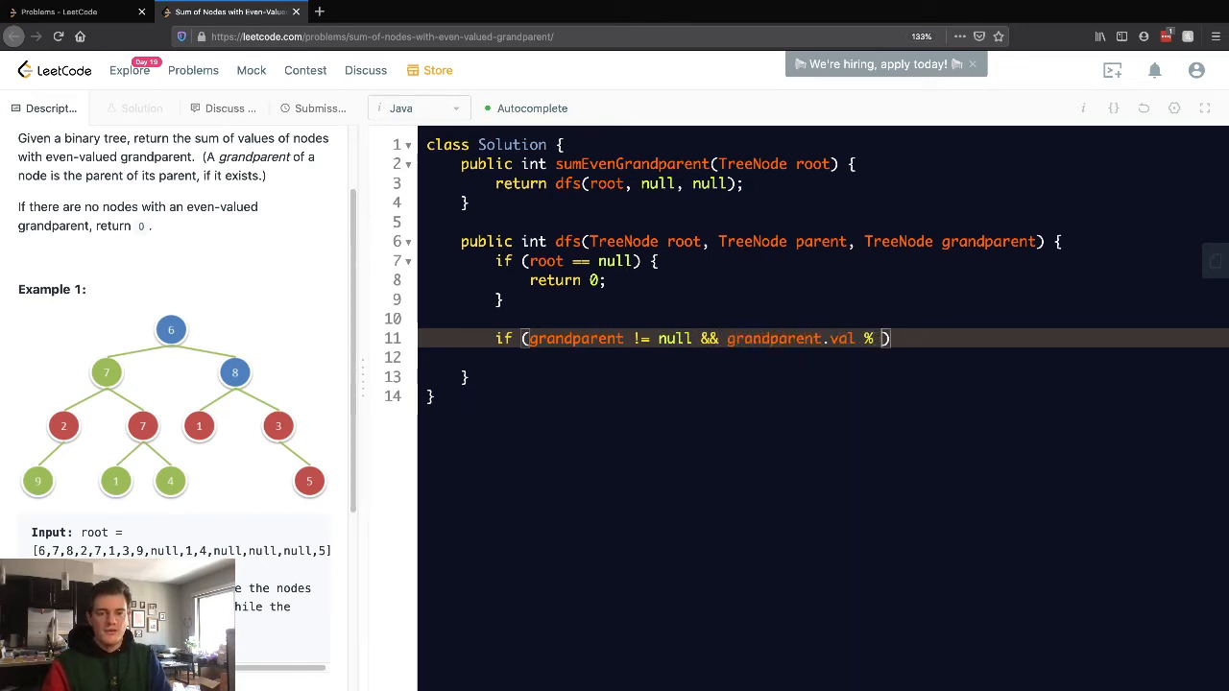
text(2 == 0) {)
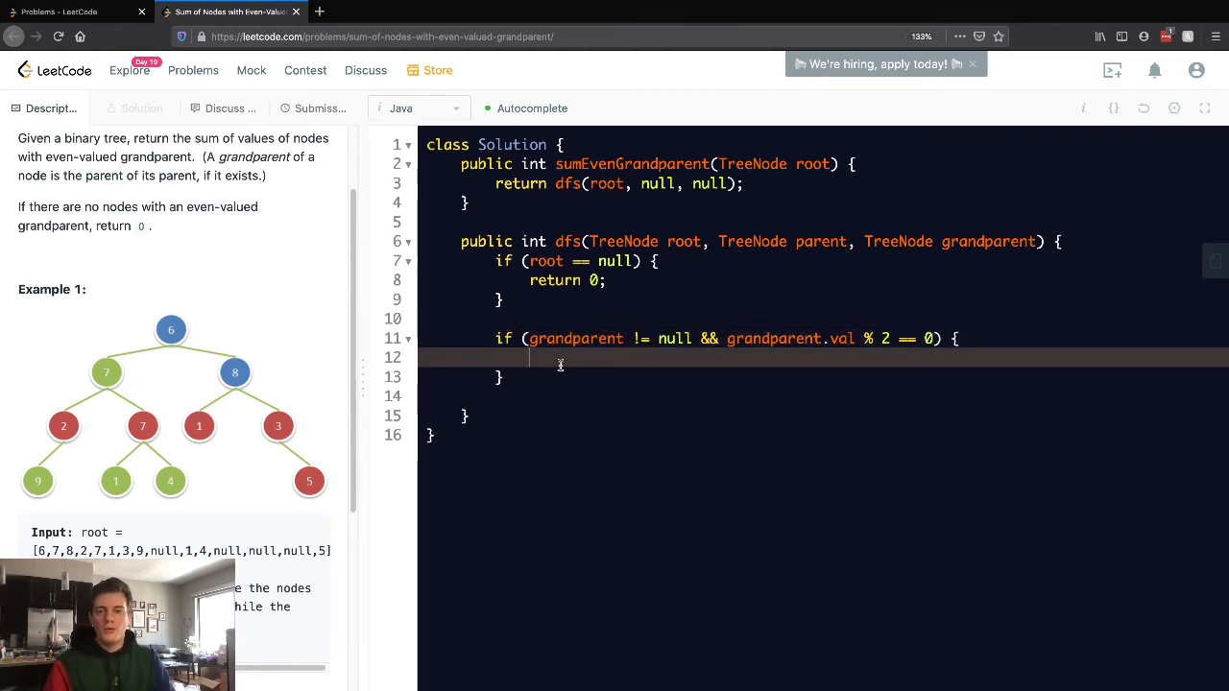
Write 'return root.val;' inside the condition, then remove it again, leaving the block empty
text(return root.val)
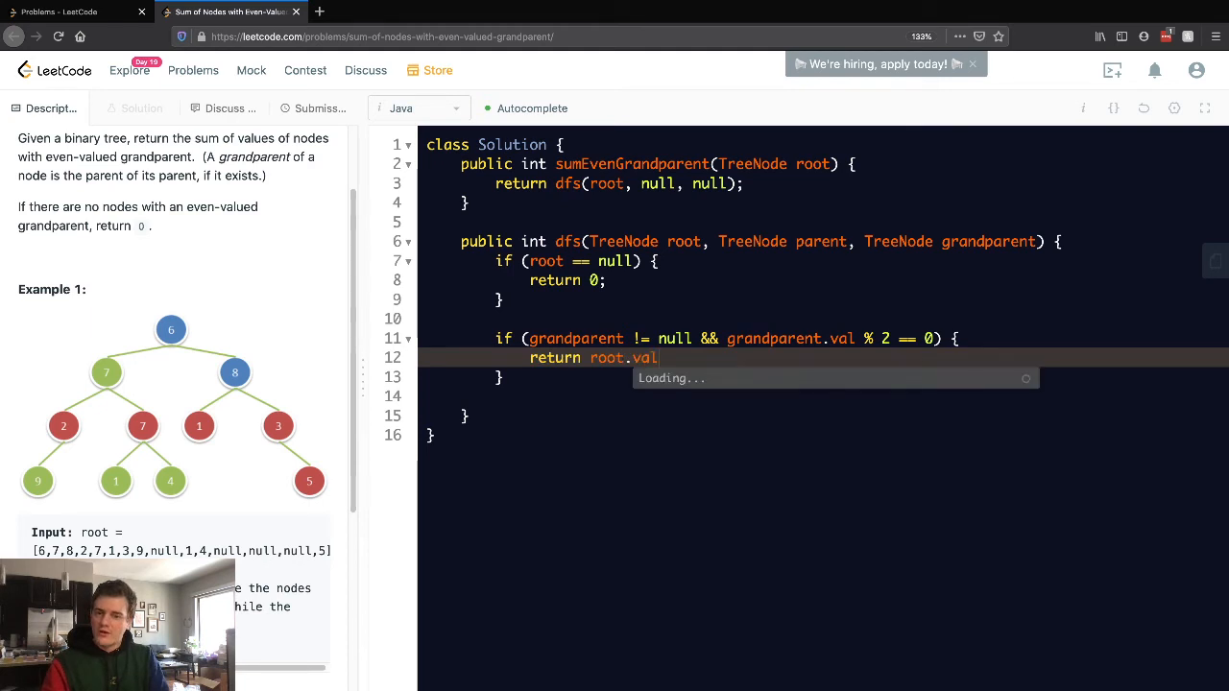
text(;)
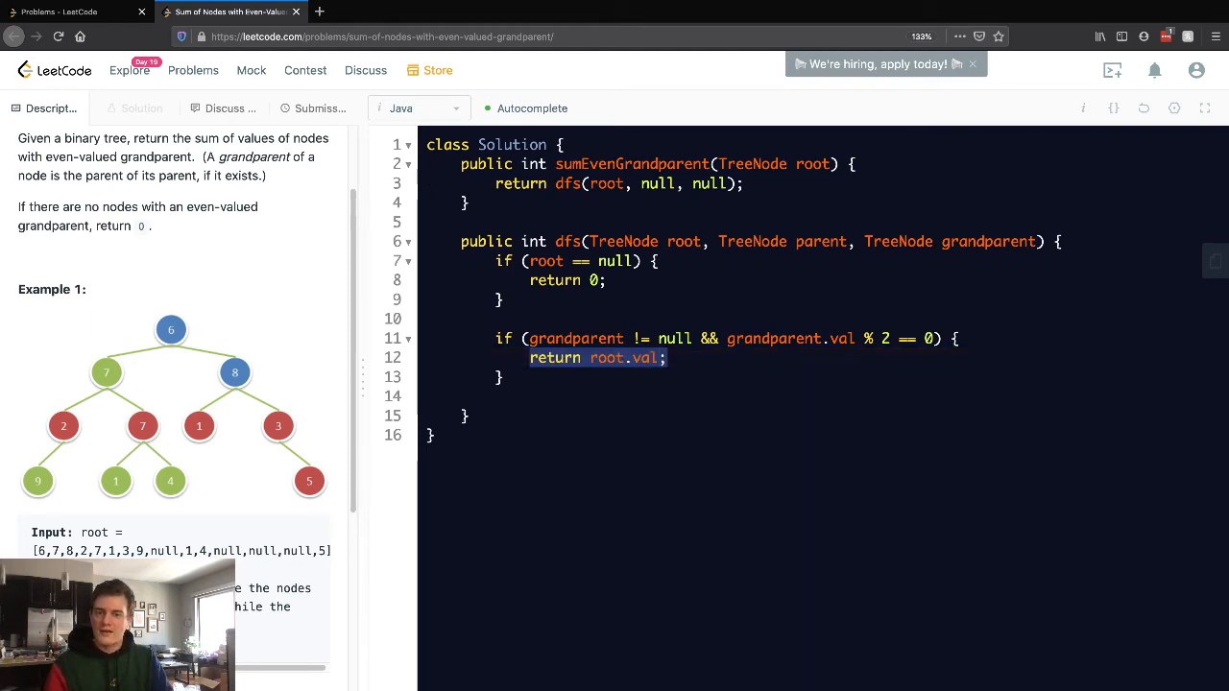
key(Backspace)
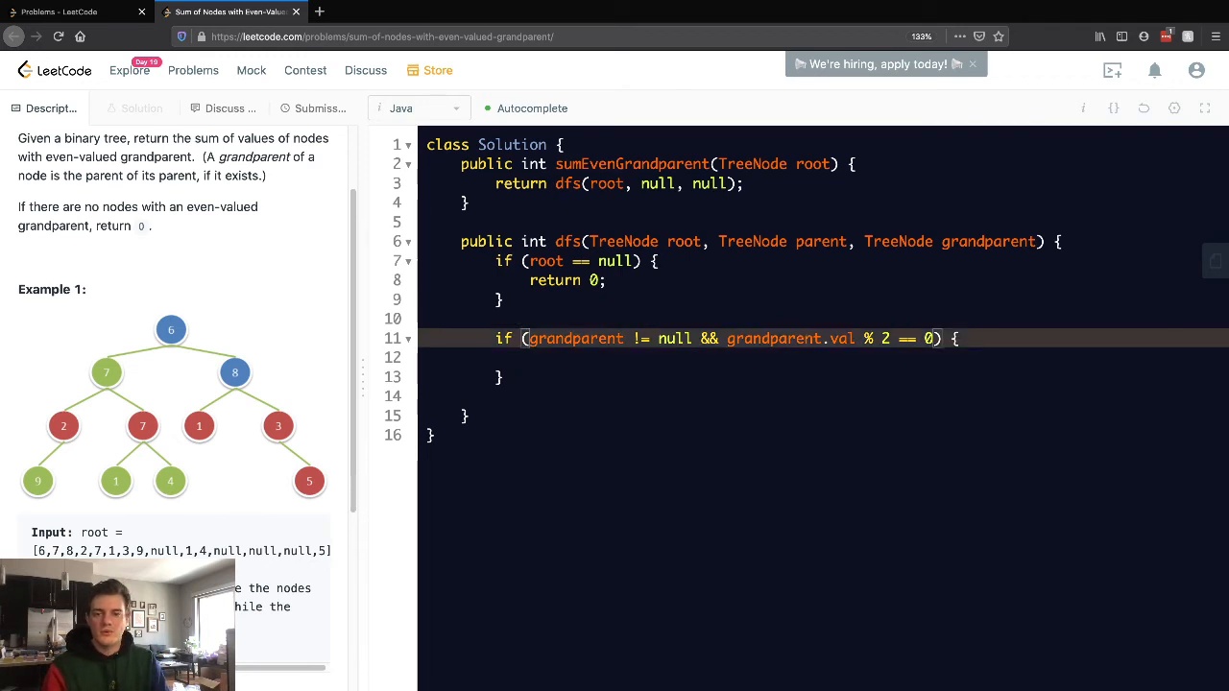
text(r)
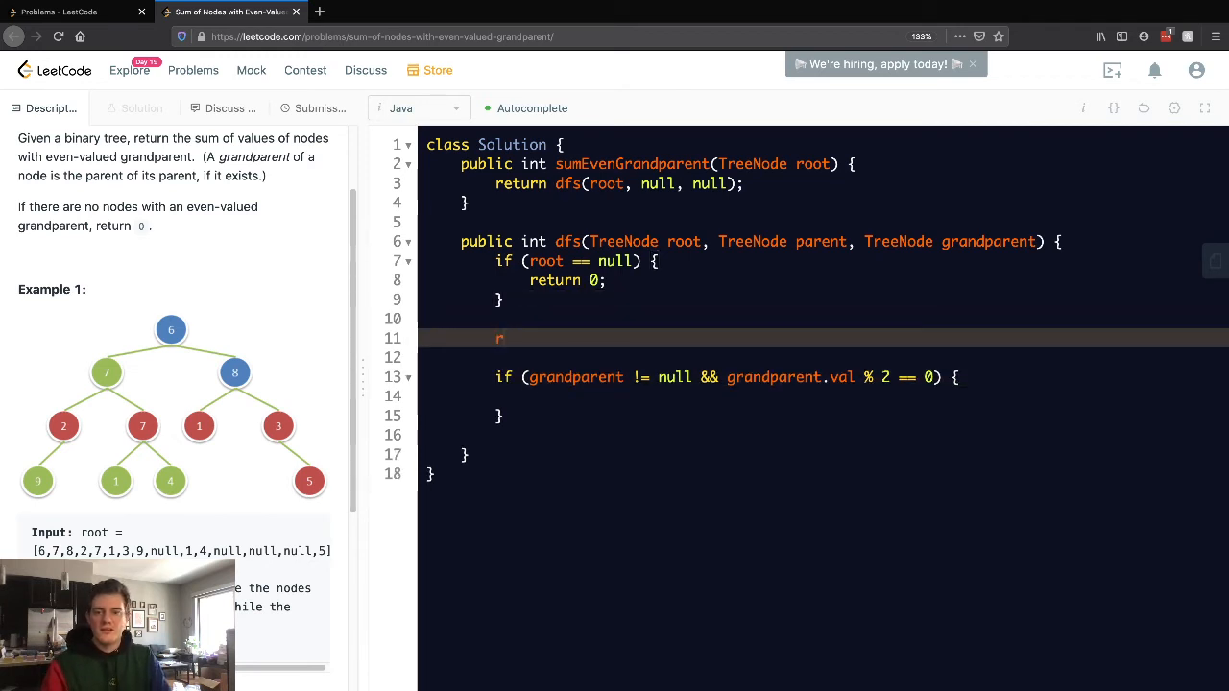
Add 'int res = 0;', 'res += root.val;' inside the check, and begin 'return res +'
text(nt res = 0;)
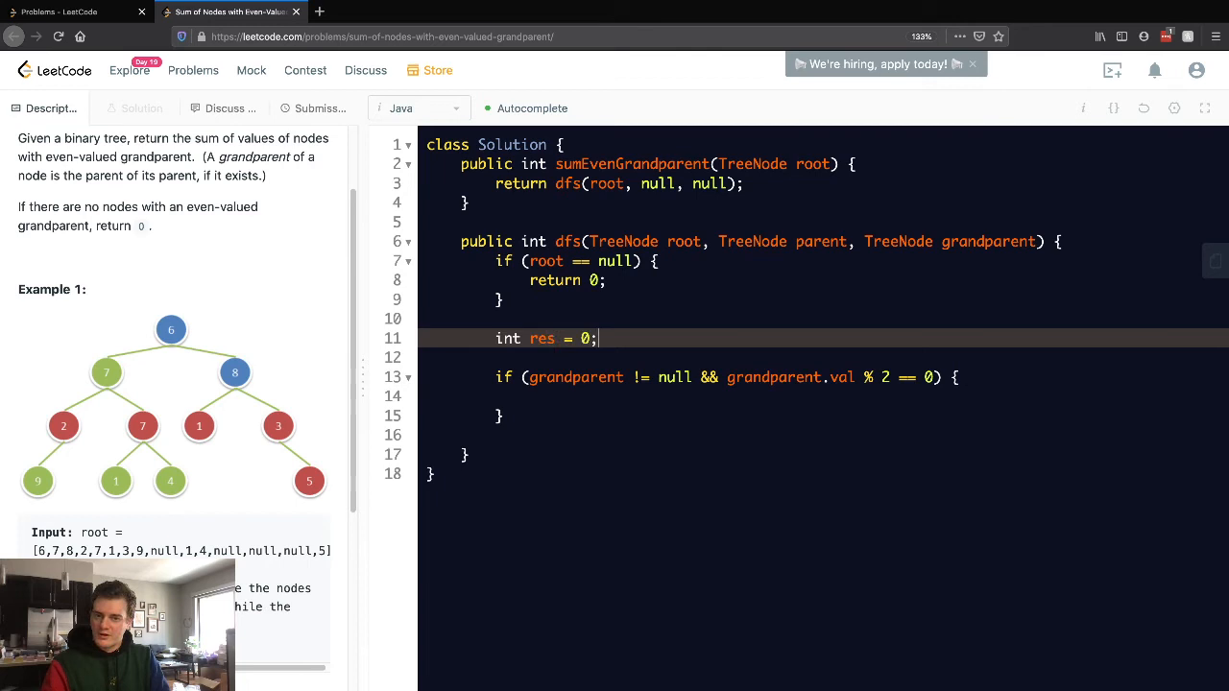
text(return res)
click(824, 397)
text(res += root)
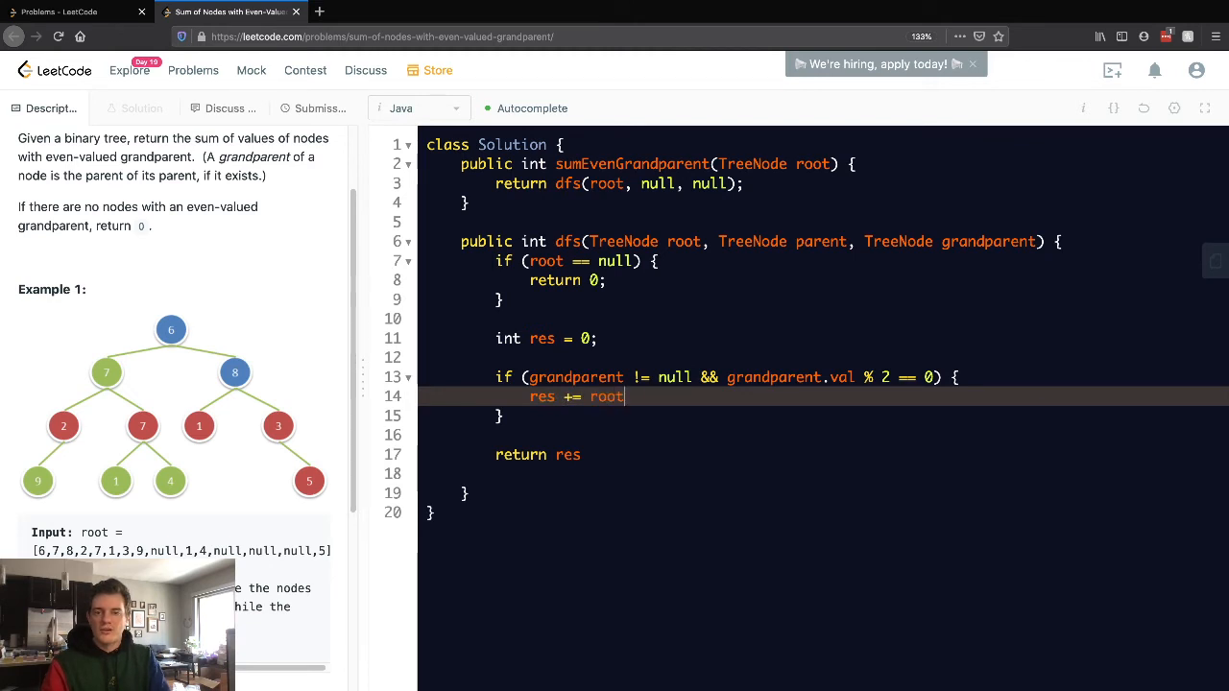
text(.val;)
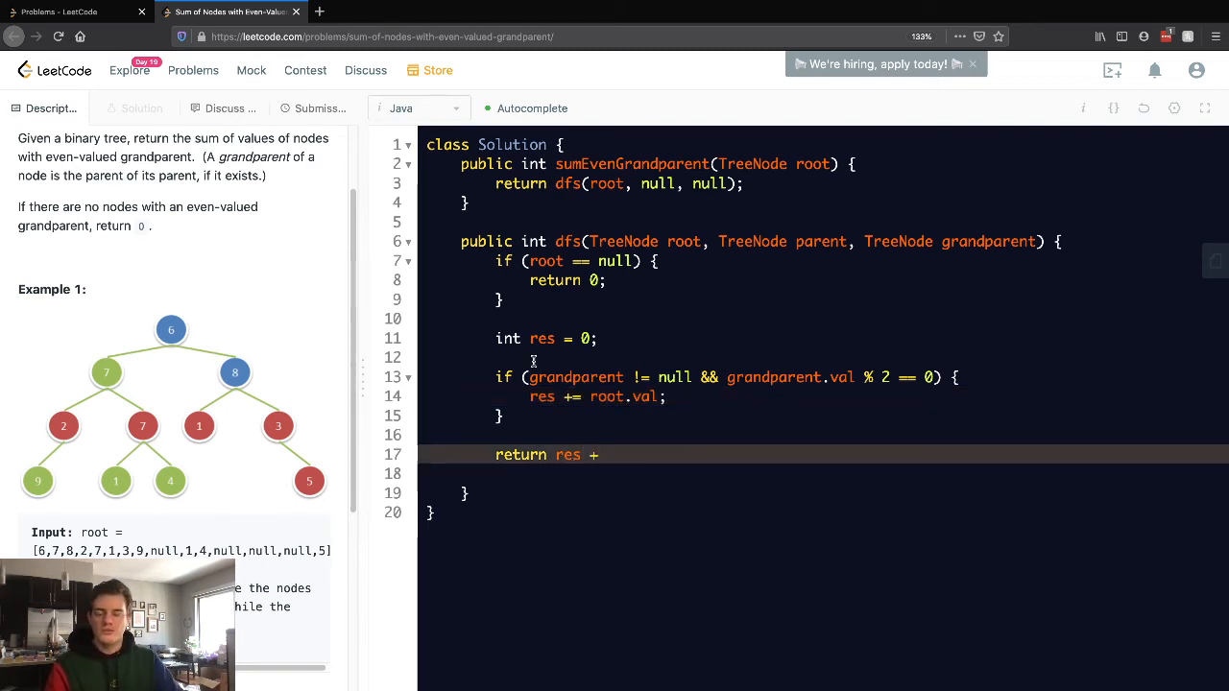
Complete 'return res + dfs(root.left, root, parent) + dfs(root.right, root, parent);' and run, getting Accepted with output 18
double_click(567, 242)
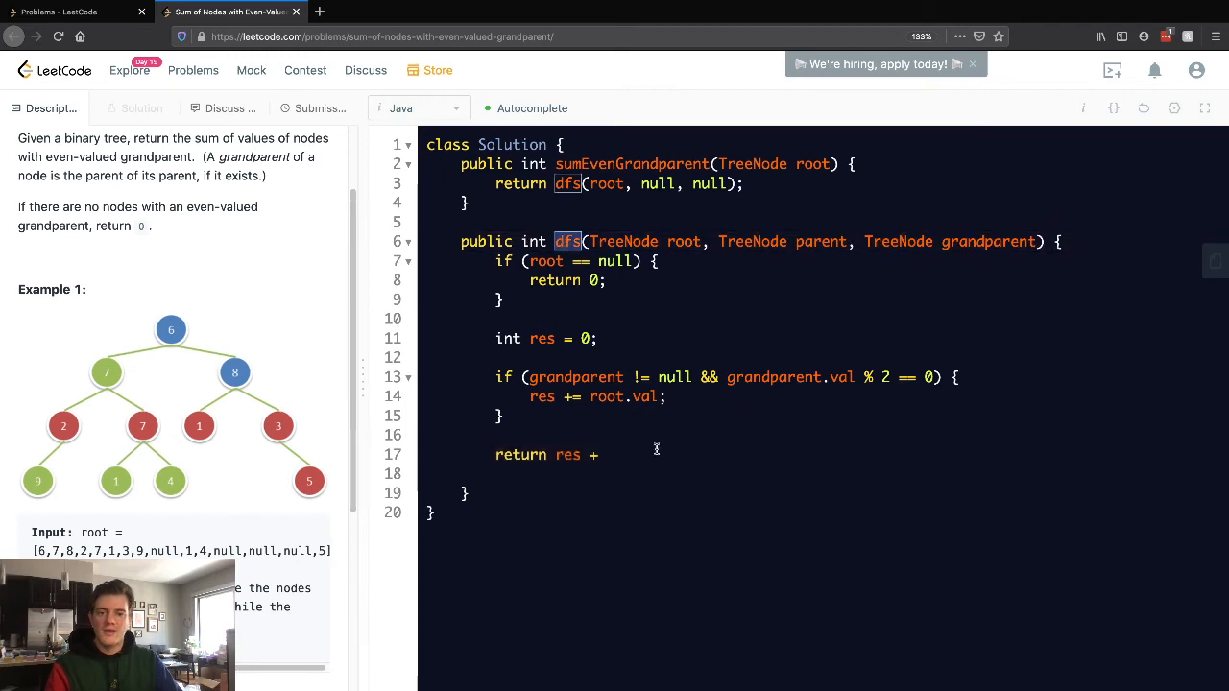
text(dfs(r)
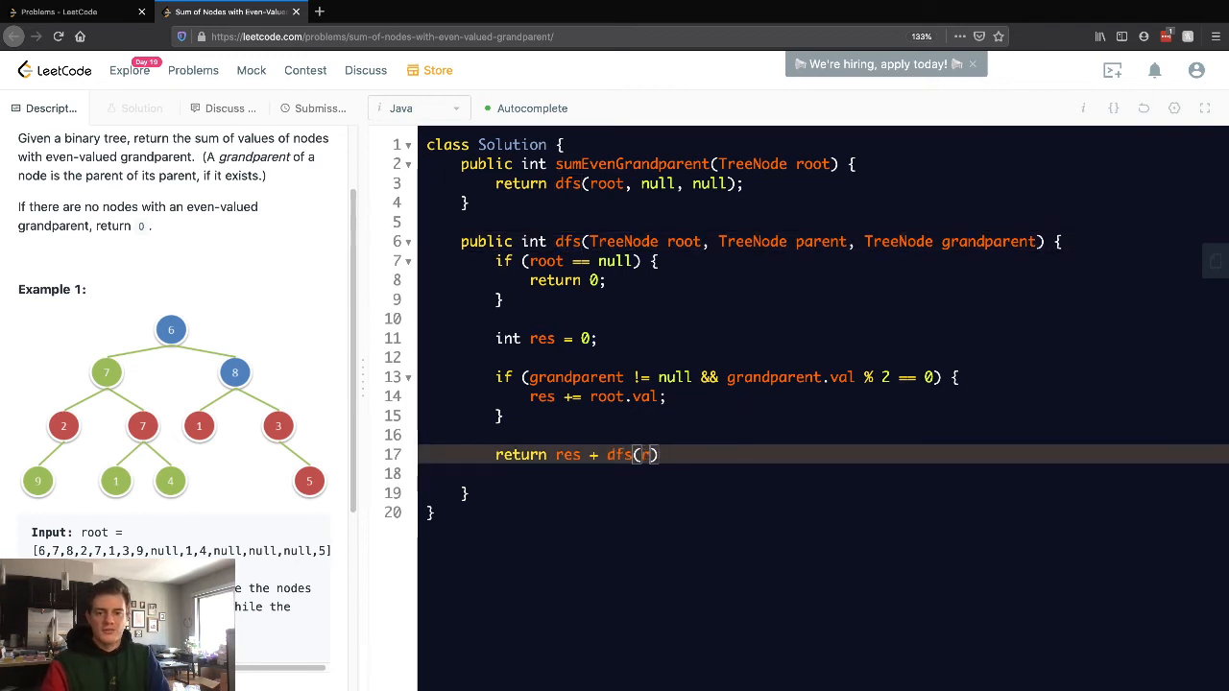
text(oot.left,)
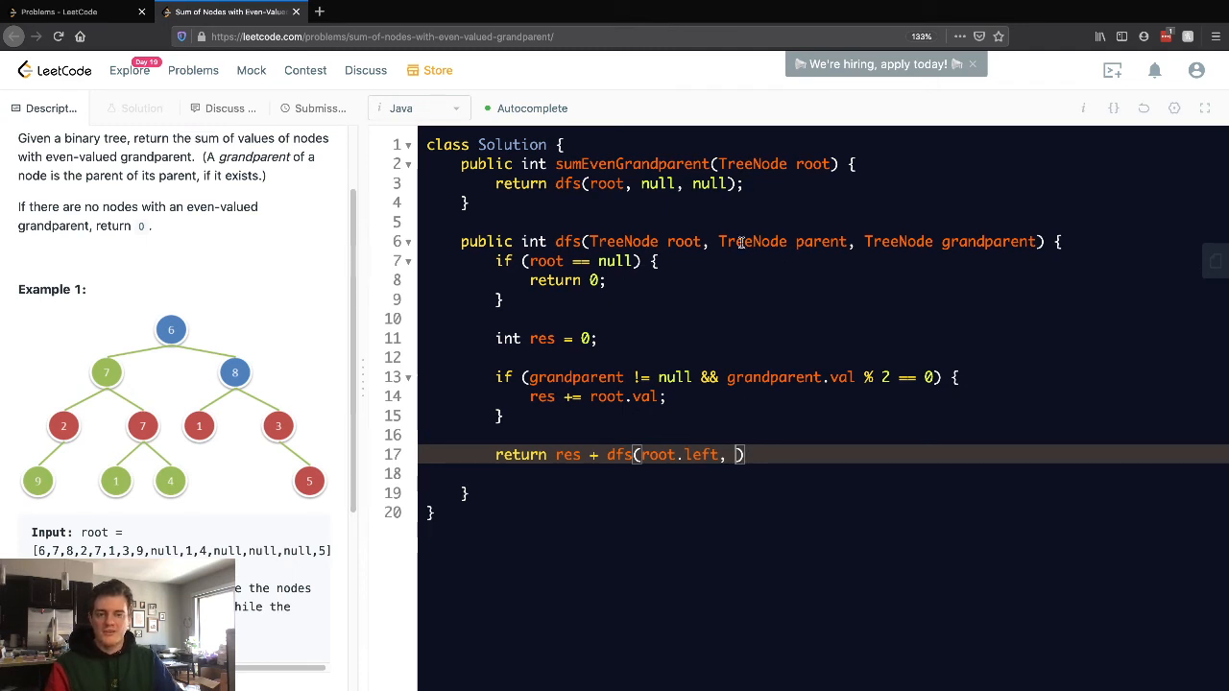
key(Backspace)
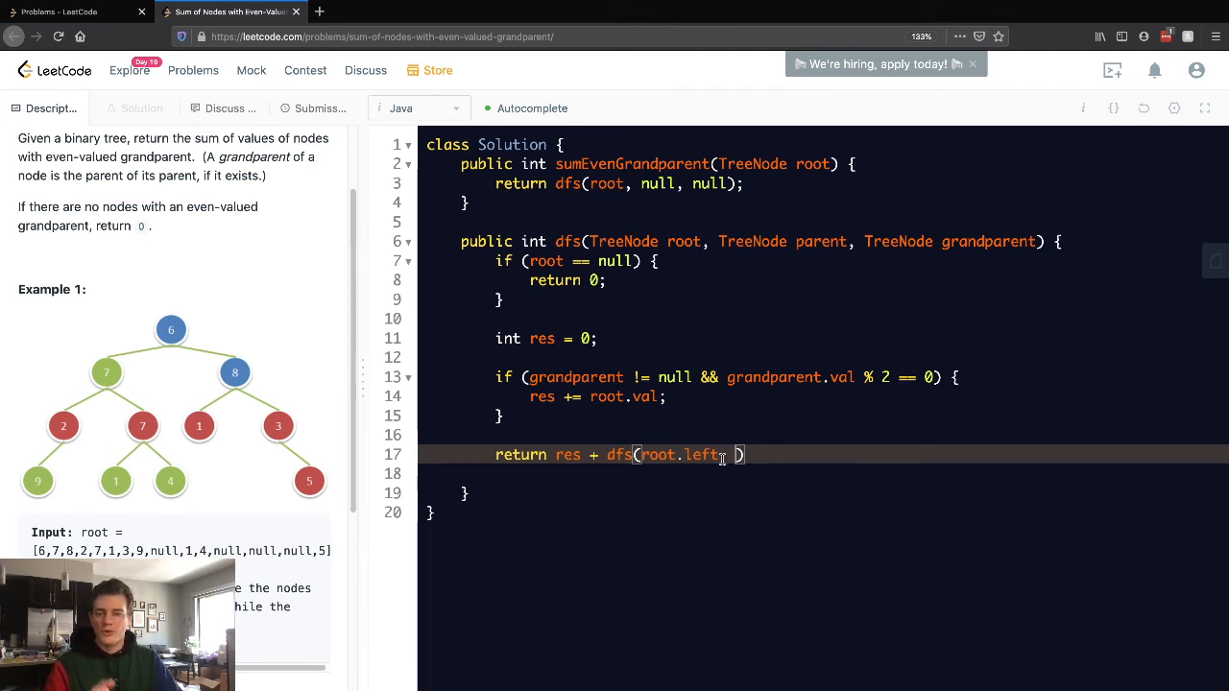
text(,)
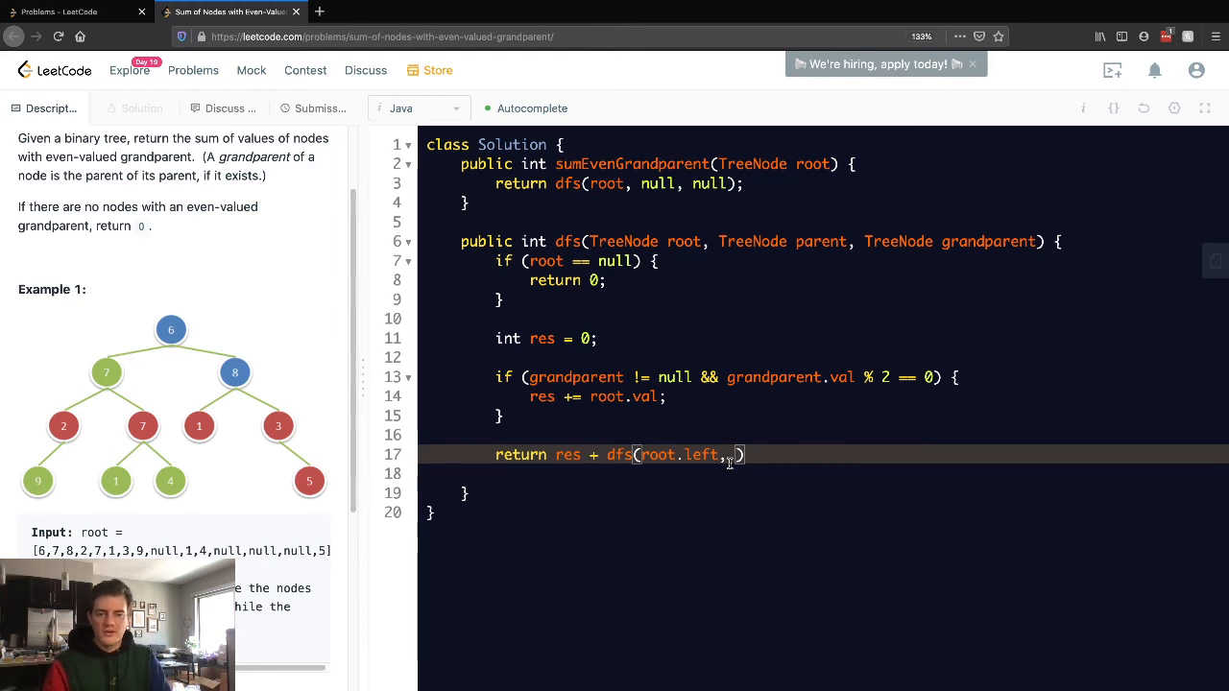
text(root,)
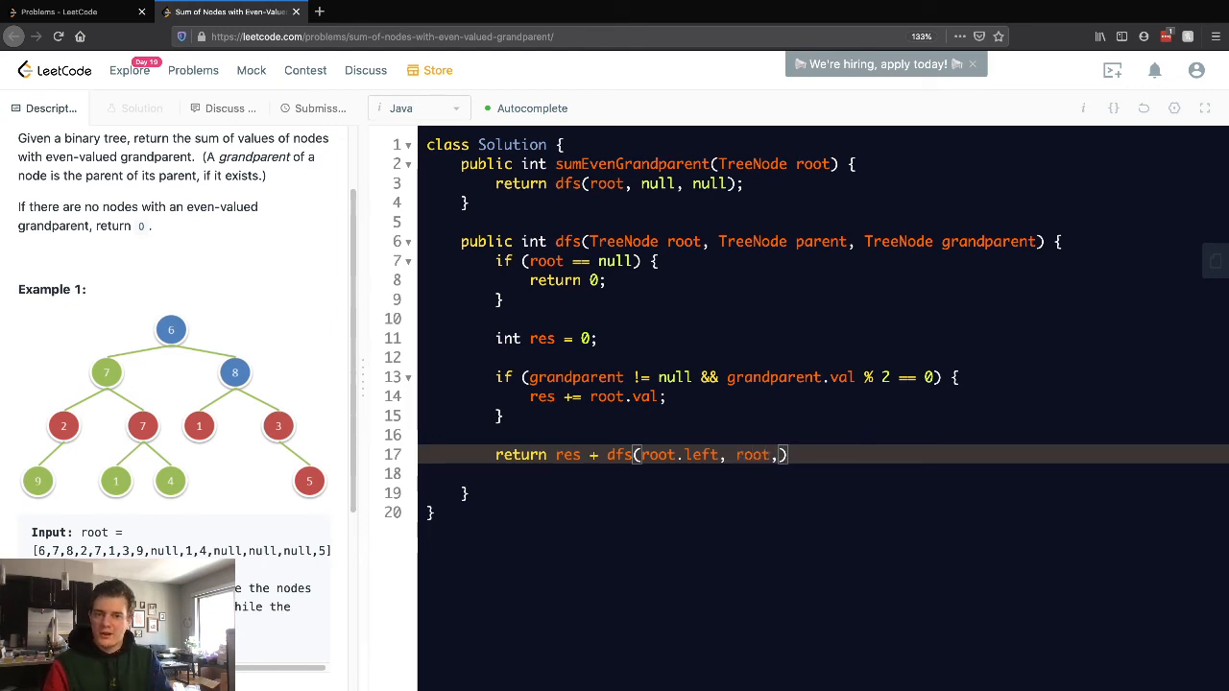
text(par)
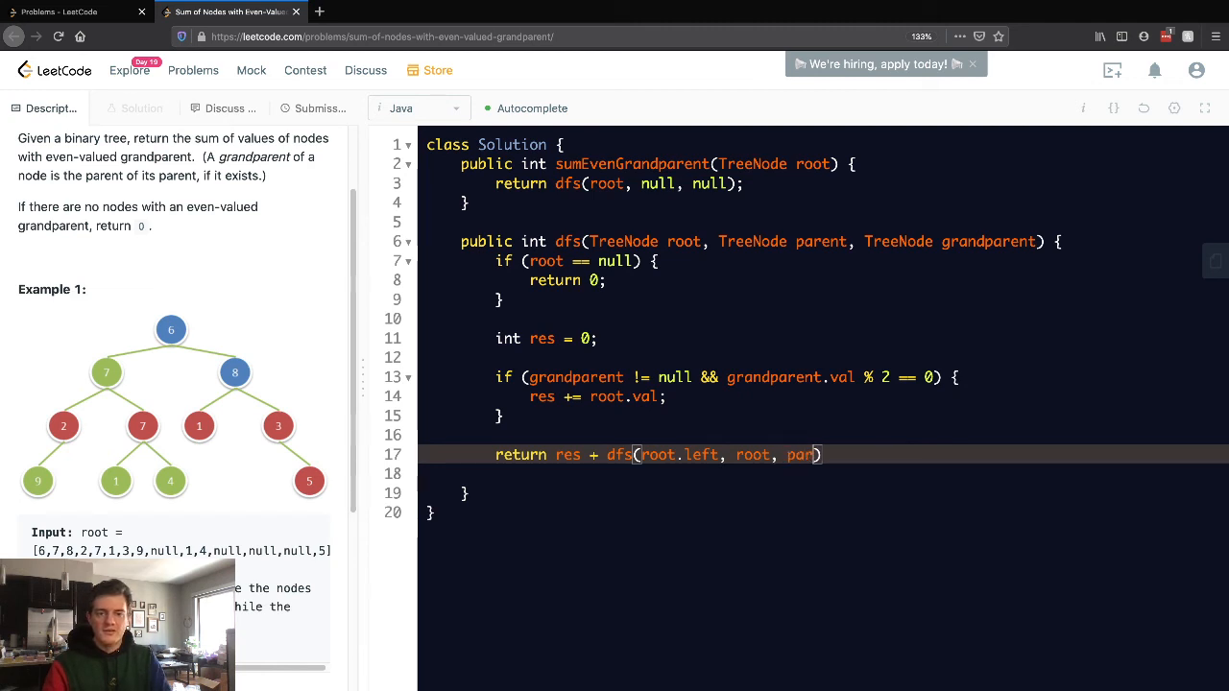
text(ent) +)
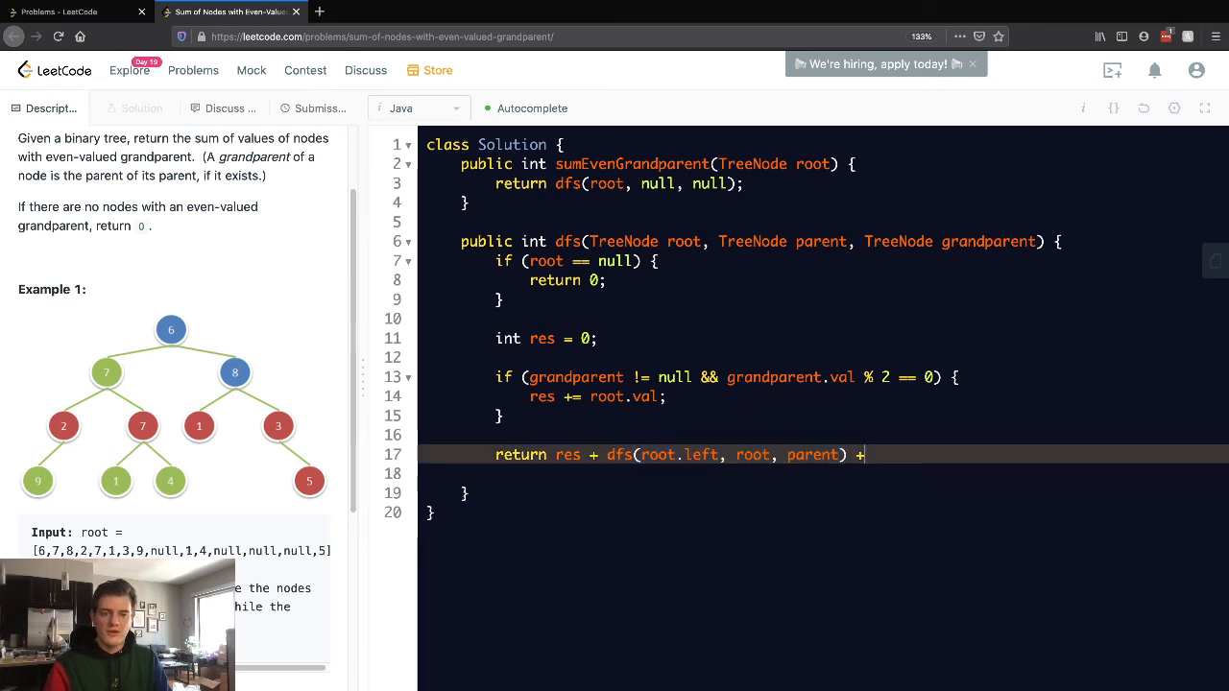
text(dfs(root.left, root, parent))
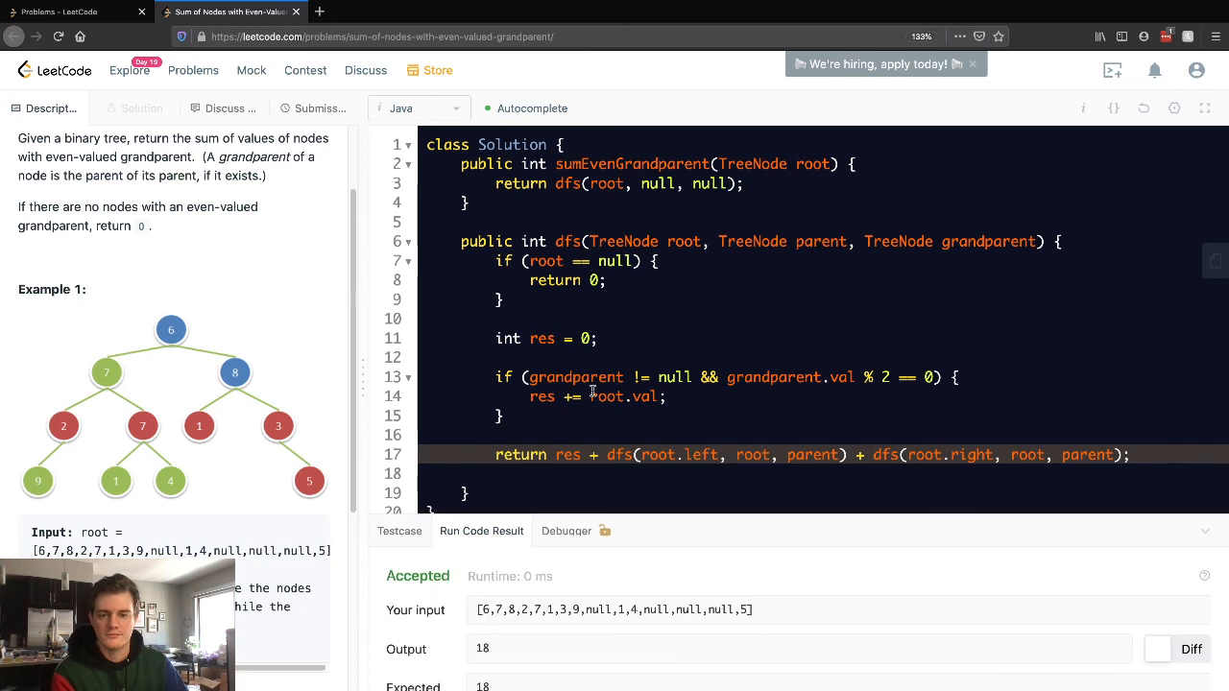
Submit the solution; Accepted in 1 ms, faster than 98.86% of Java submissions, highlighting the statistics
click(319, 108)
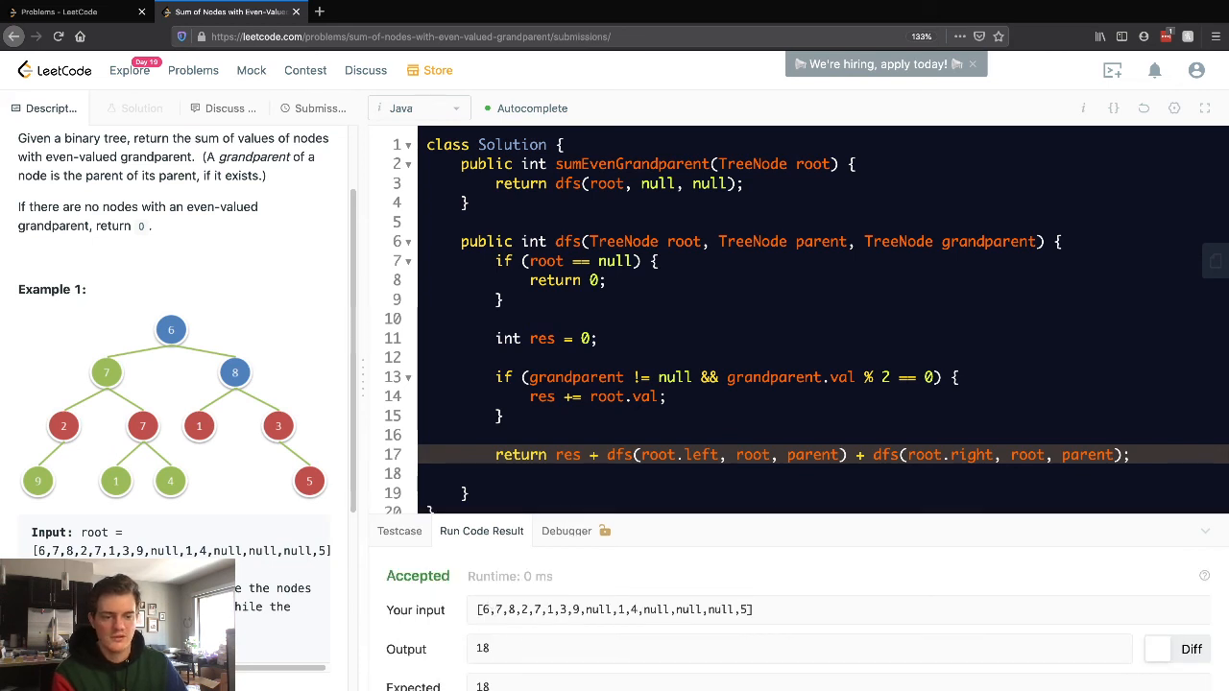
click(319, 108)
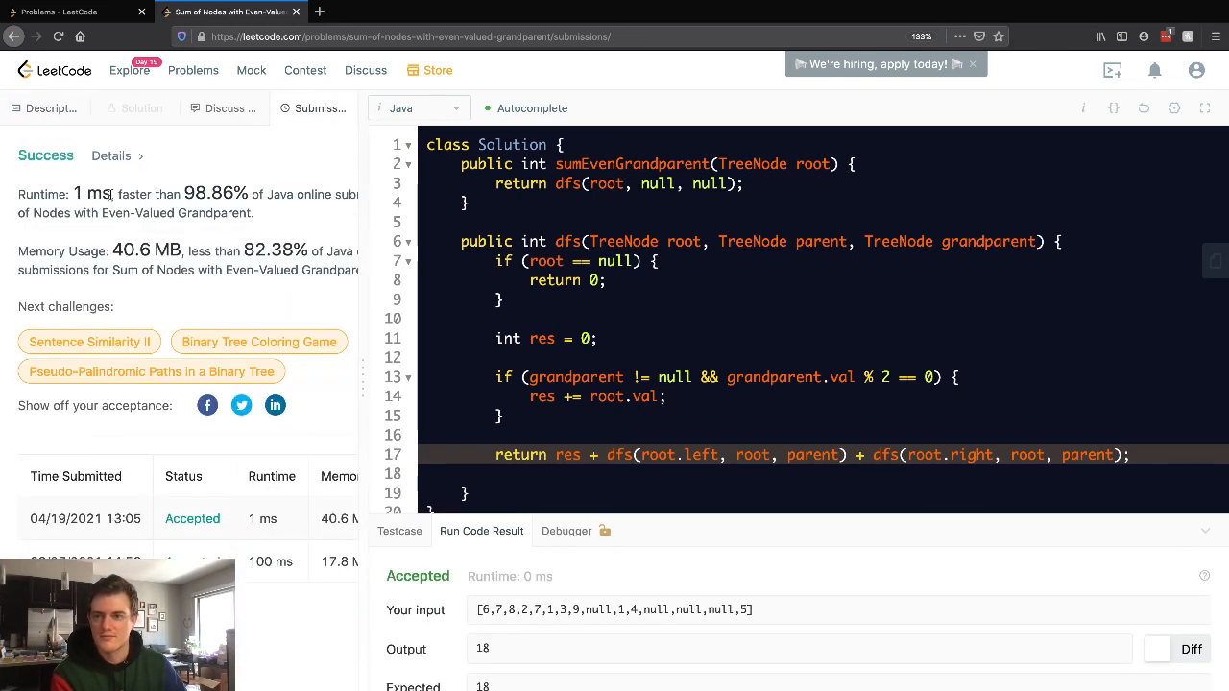
drag(18, 194, 361, 269)
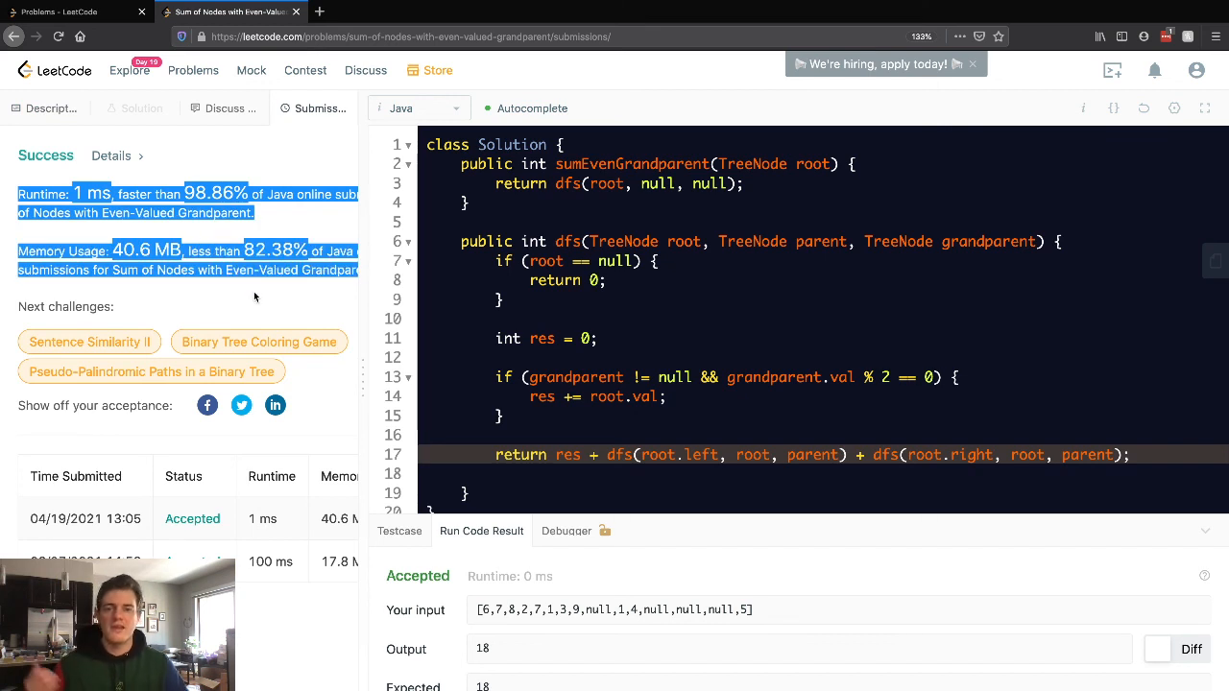